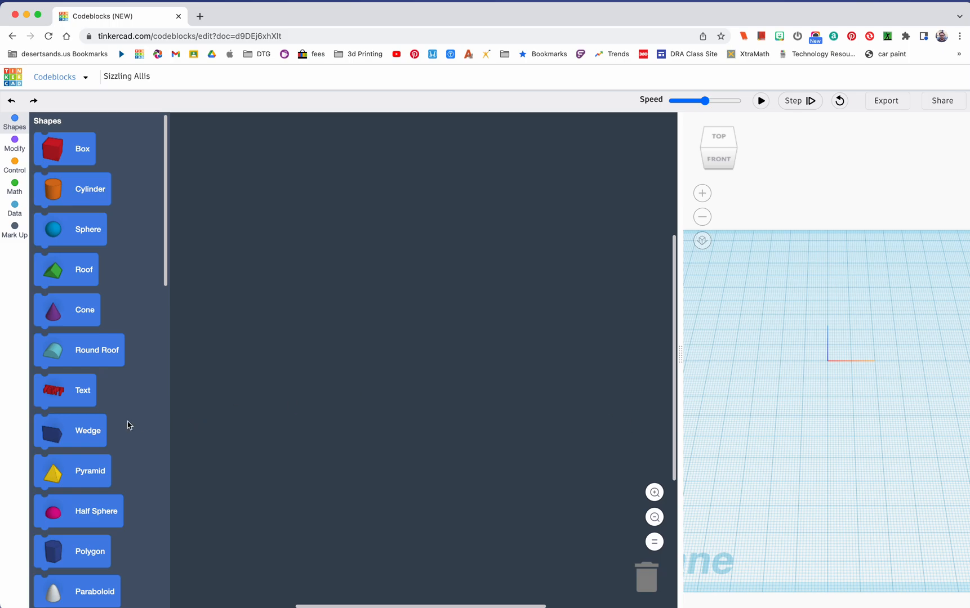
Rename the design from 'Sizzling Allis' to 'Basket'.
click(15, 143)
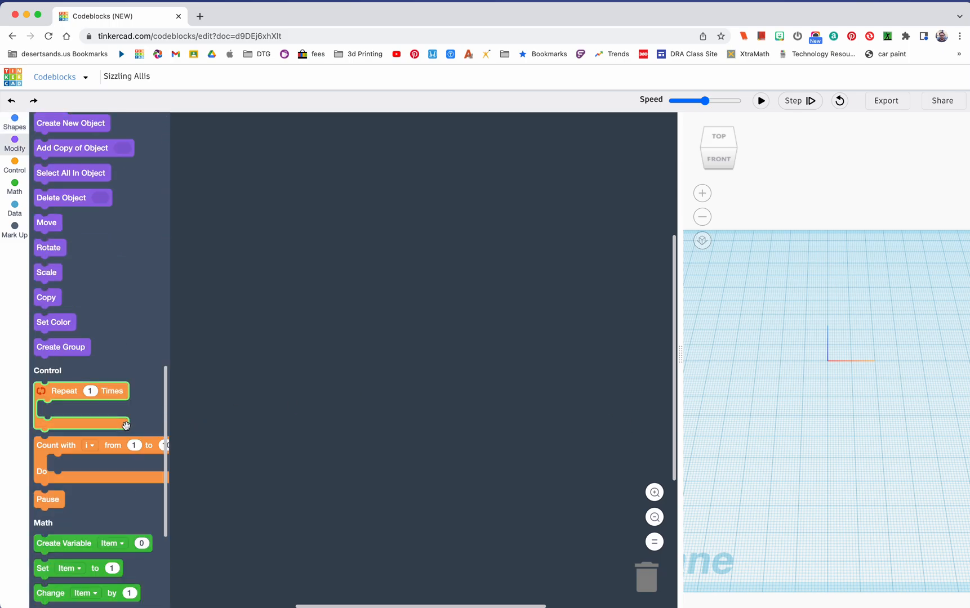
scroll(down, 3)
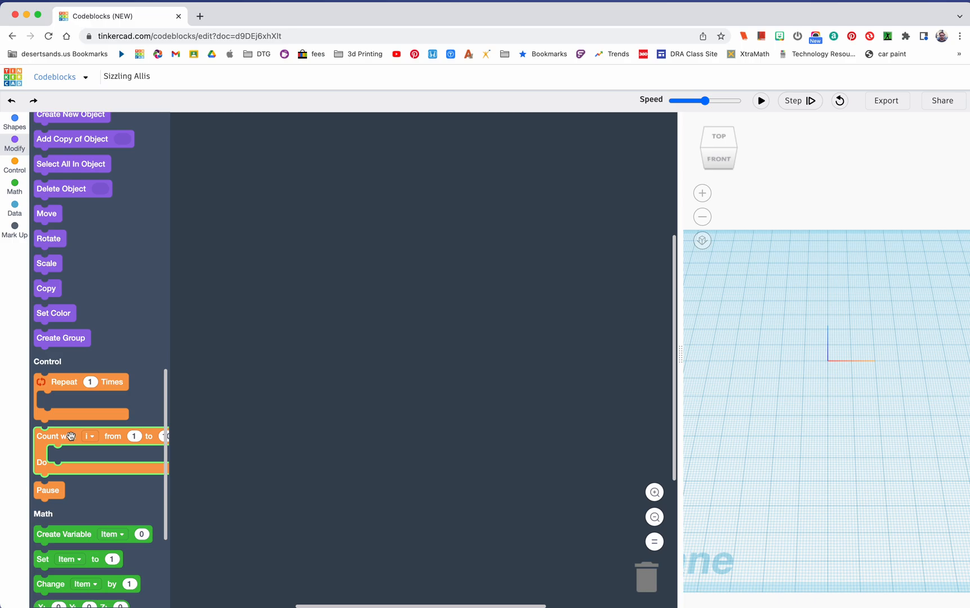
mouse_move(143, 423)
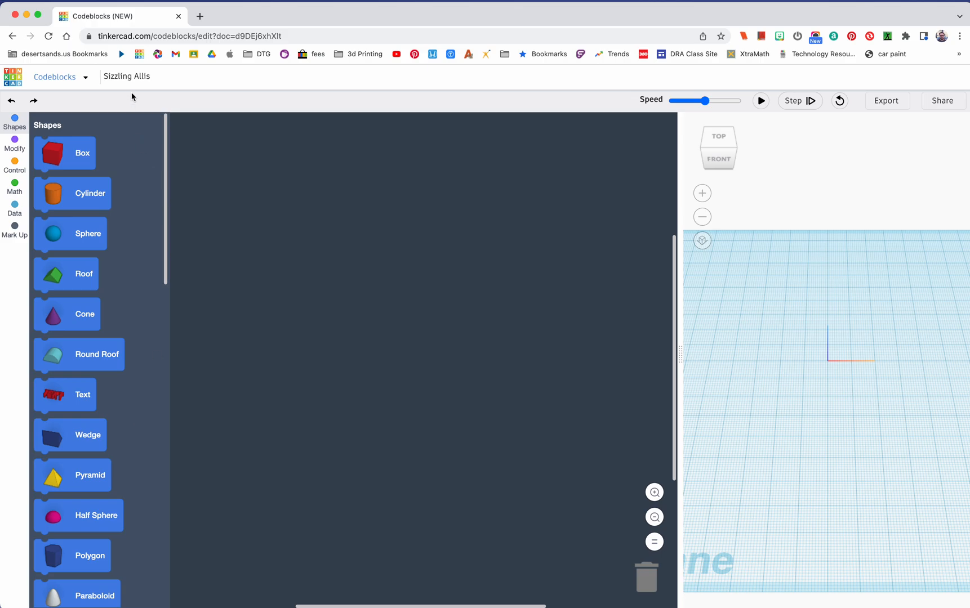
click(128, 77)
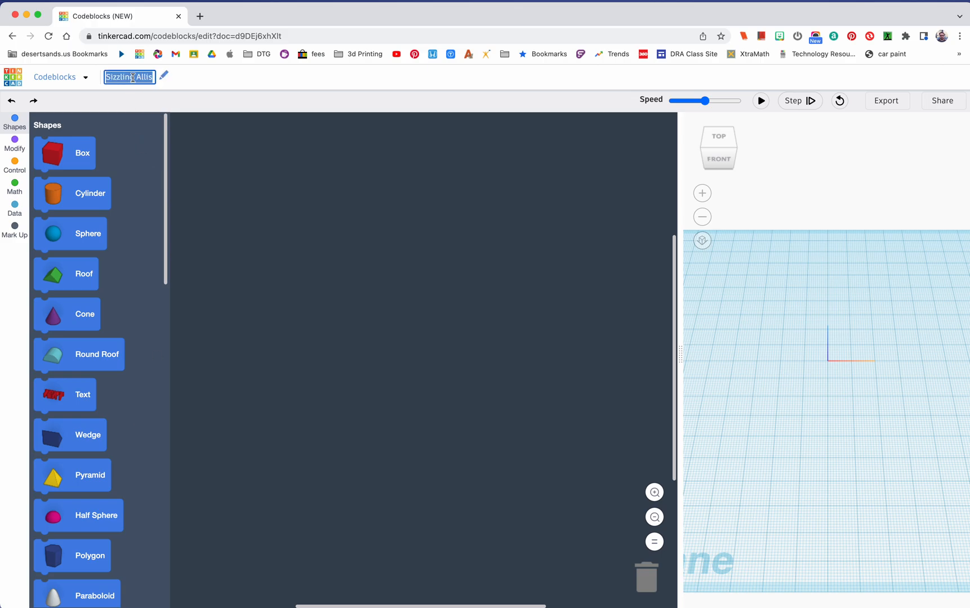
text(q)
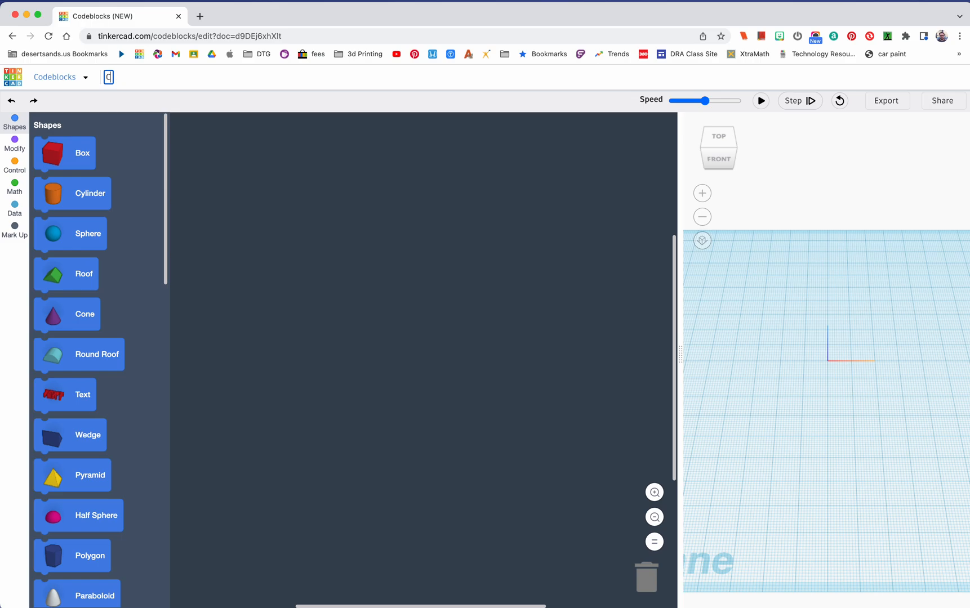
text(Basket)
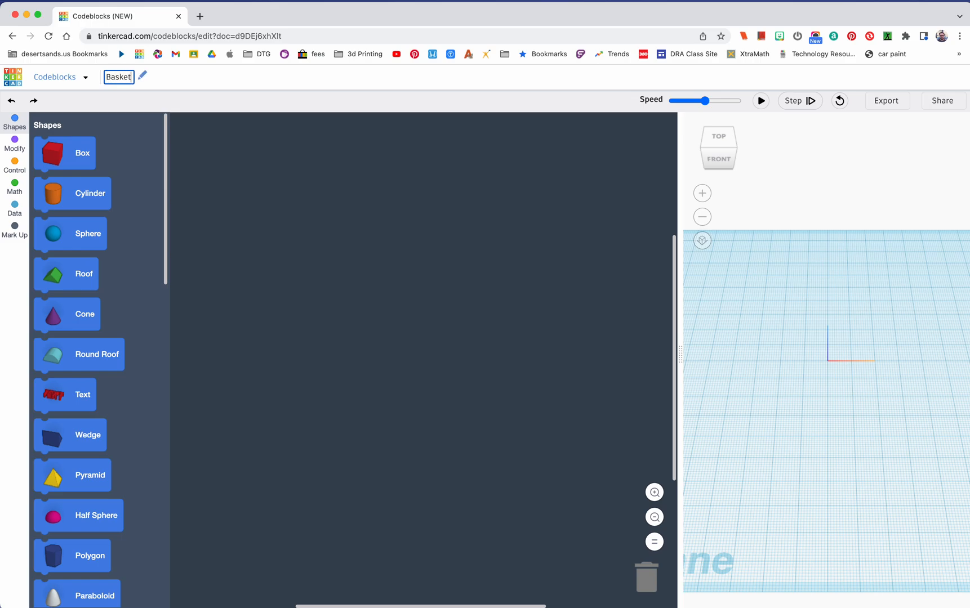
click(401, 293)
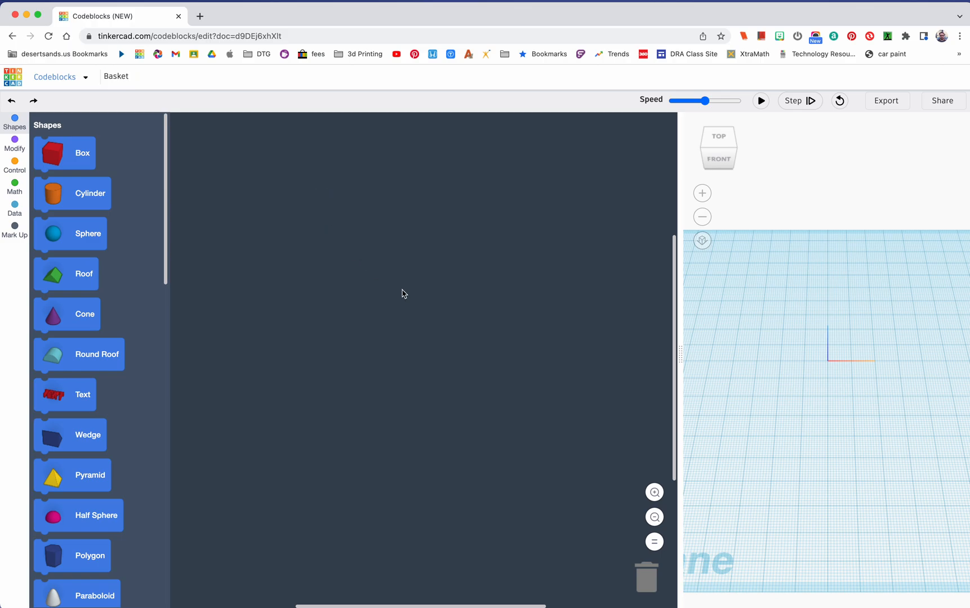
mouse_move(397, 291)
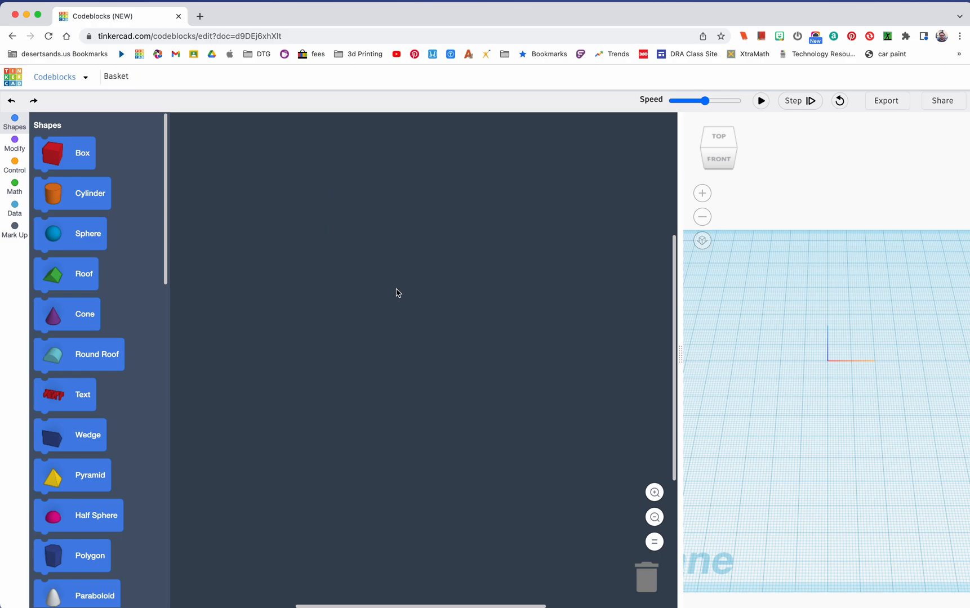
mouse_move(432, 367)
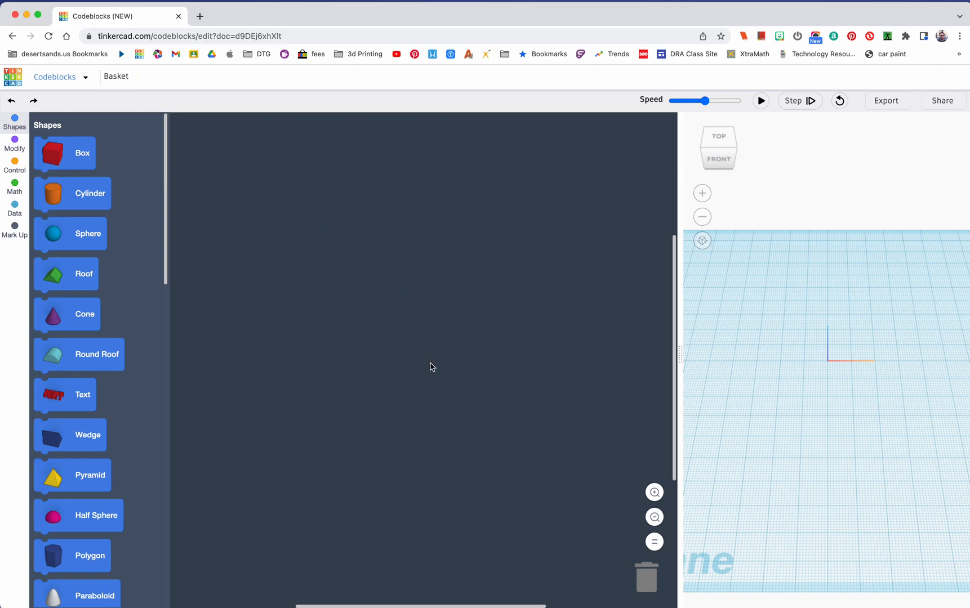
mouse_move(485, 381)
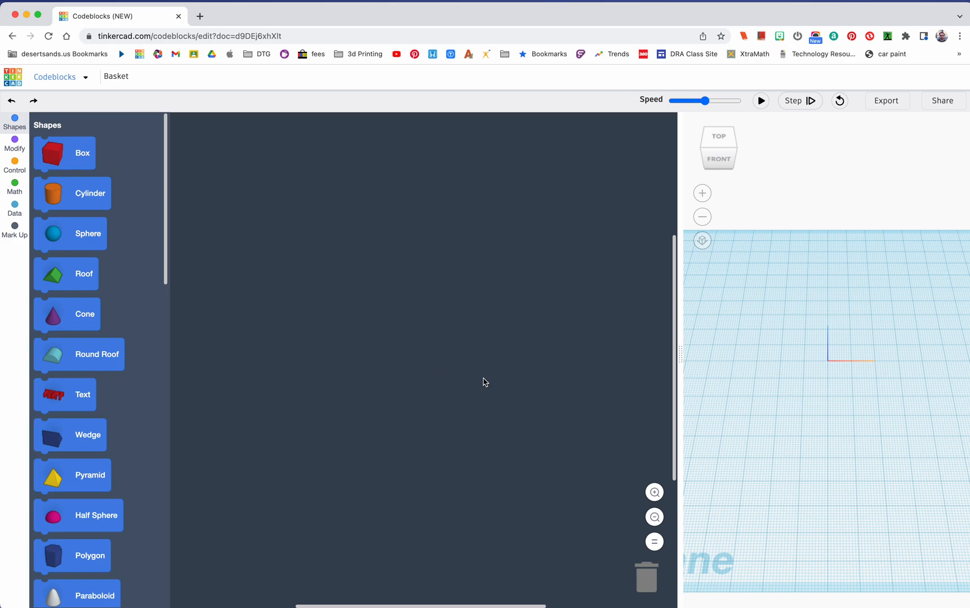
mouse_move(134, 427)
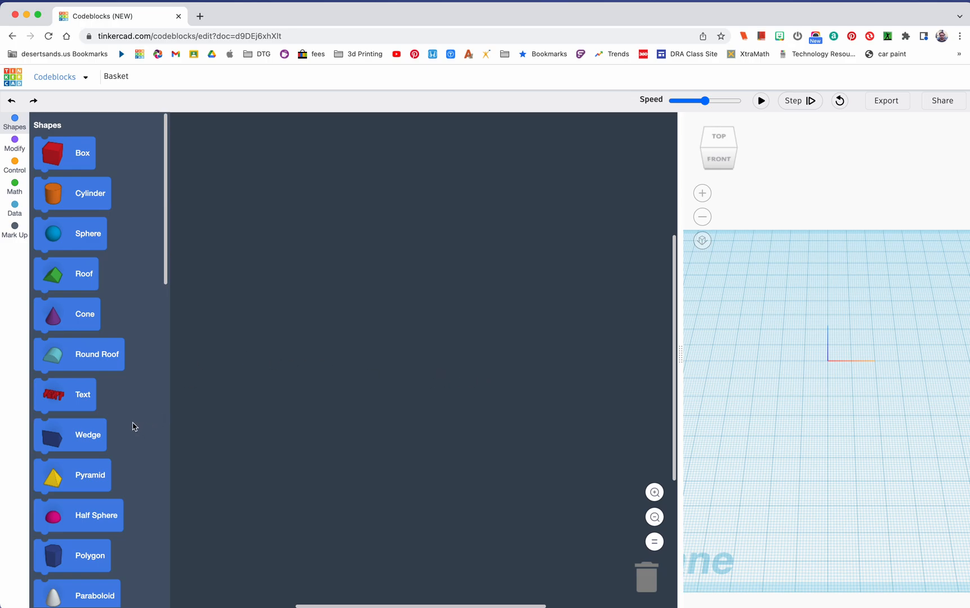
Add a Create Variable block renamed Frame with a starting value of 27.
scroll(down, 3)
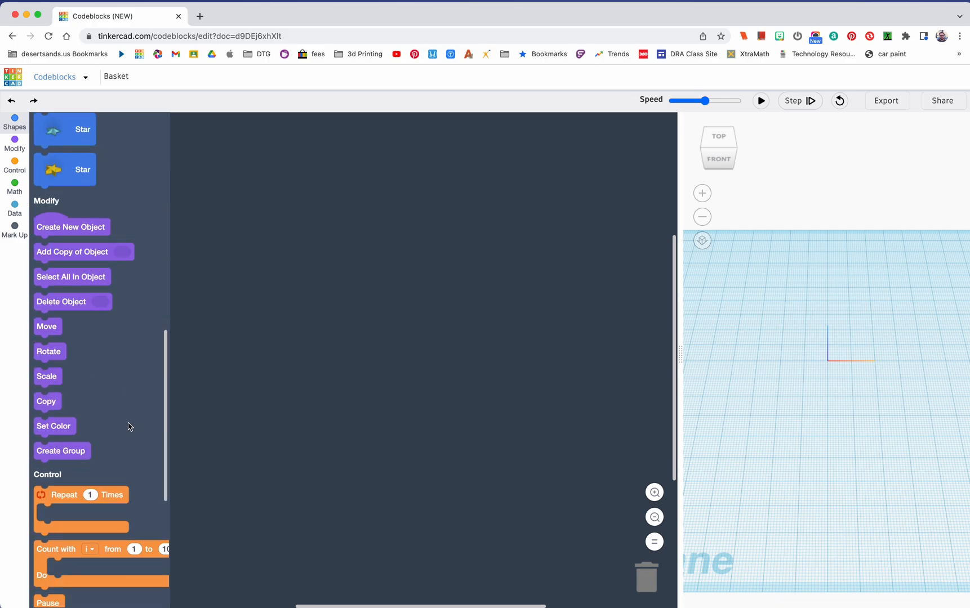
scroll(down, 3)
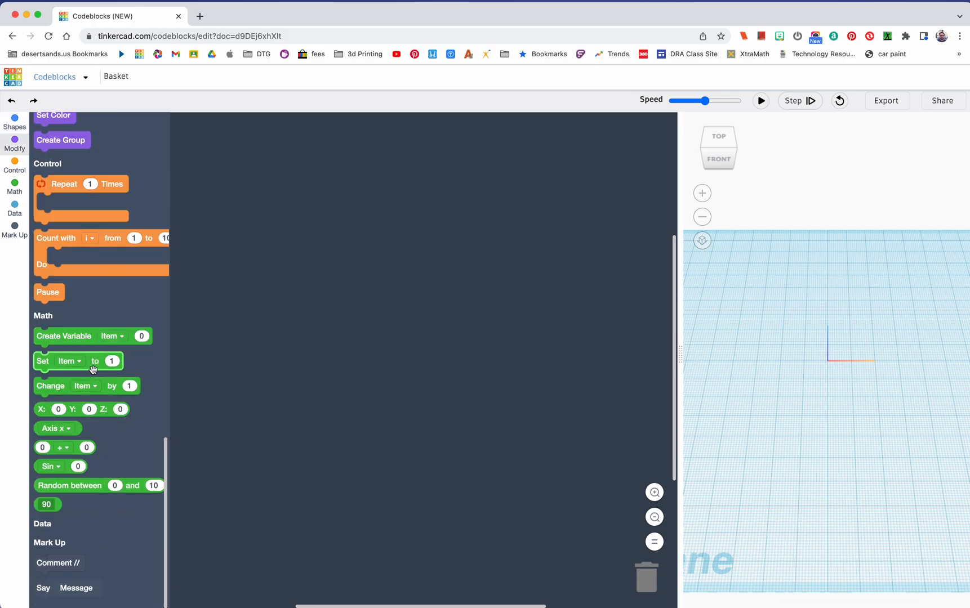
drag(64, 336, 292, 215)
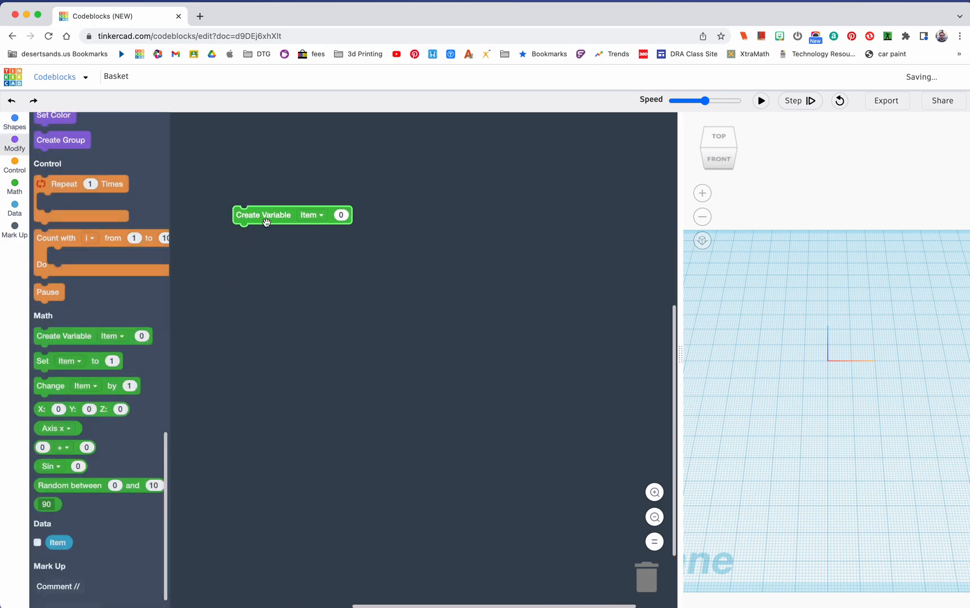
click(315, 215)
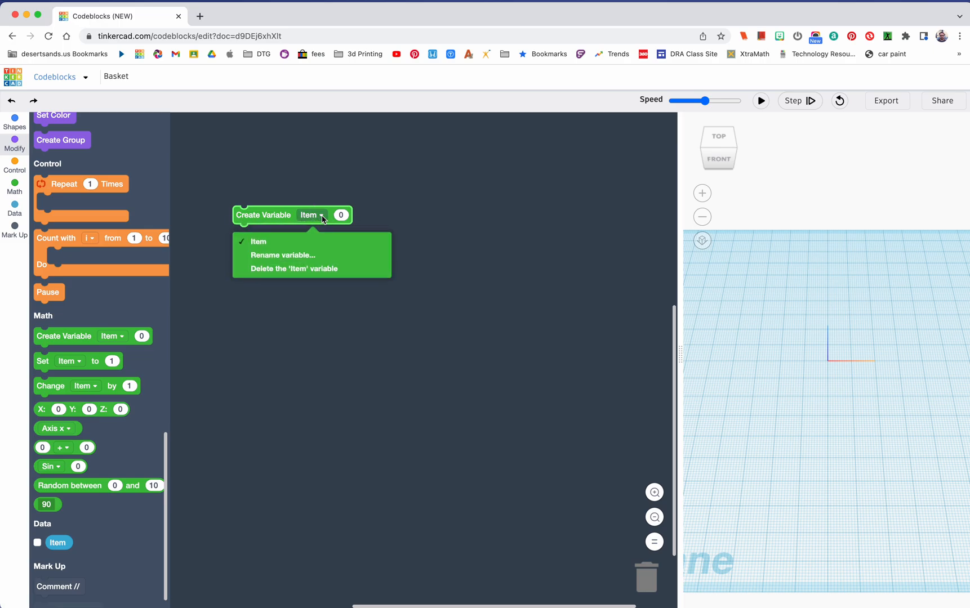
click(282, 254)
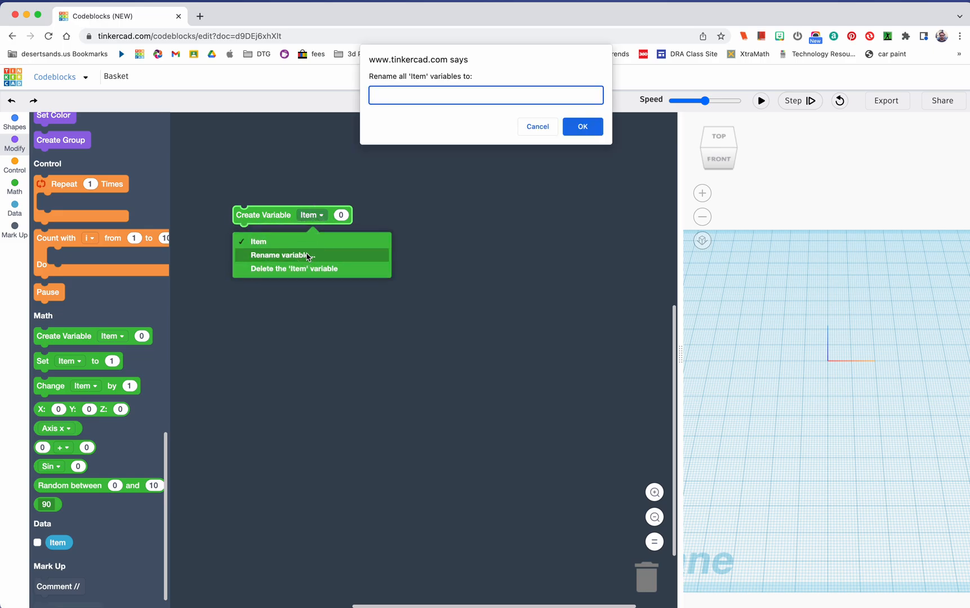
text(Frame)
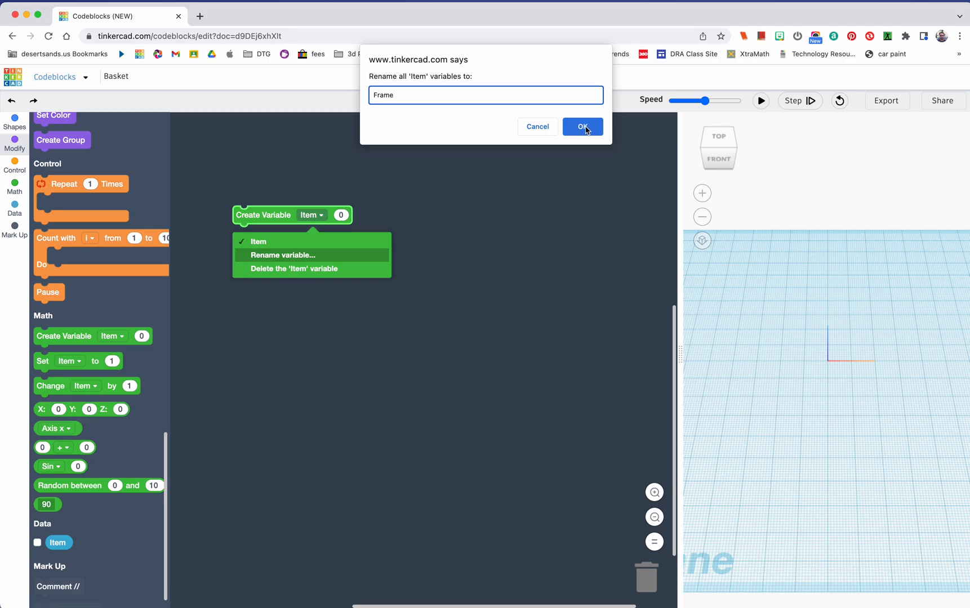
click(581, 127)
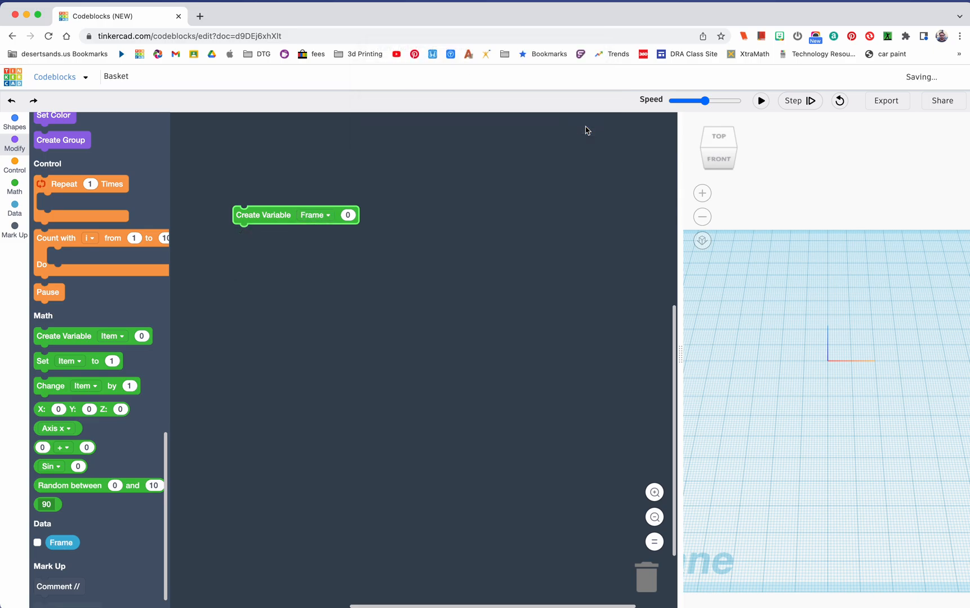
click(348, 215)
text(27)
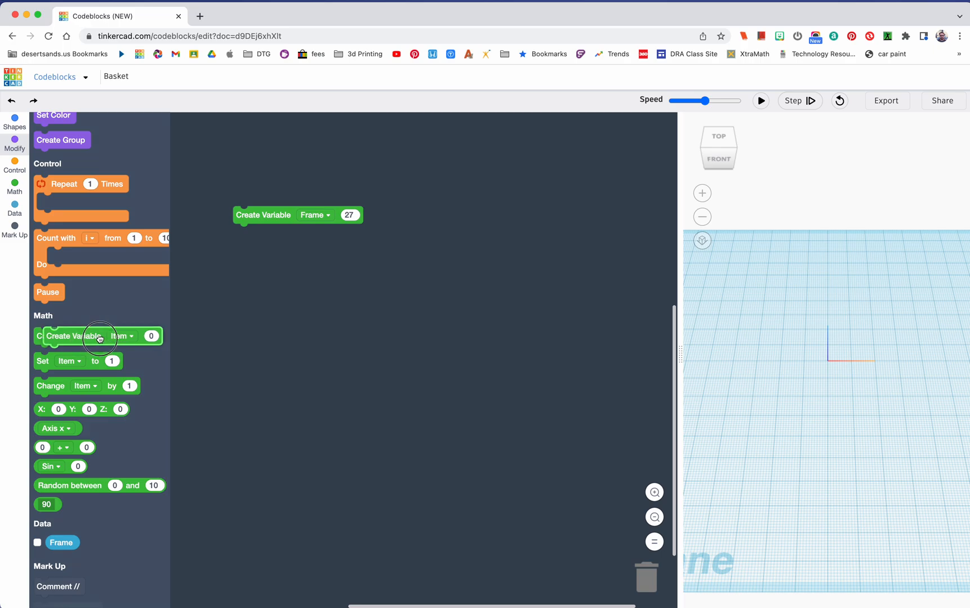
Add a second Create Variable block below Frame, renamed FrameRotation with value 0.
drag(99, 336, 291, 240)
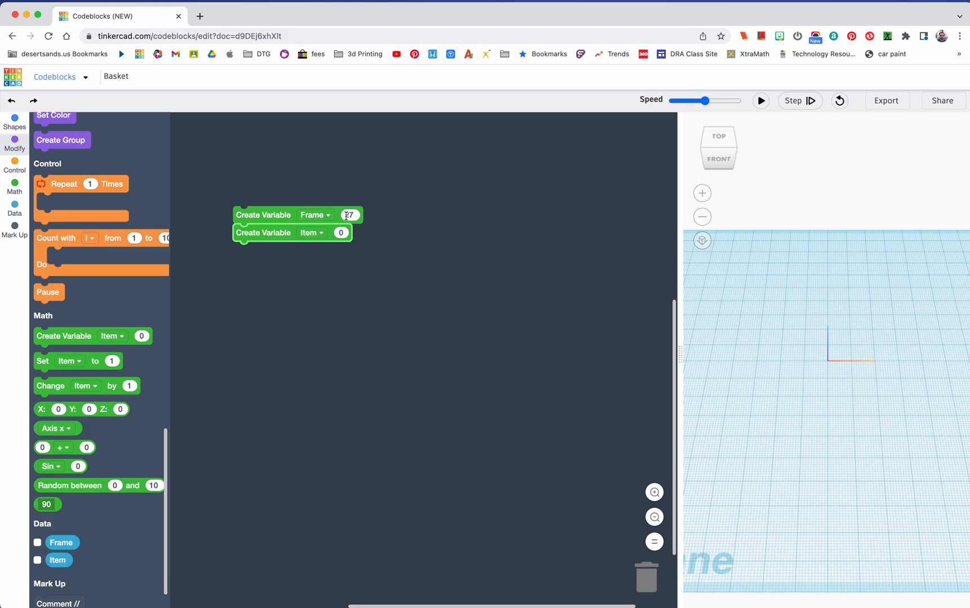
click(312, 233)
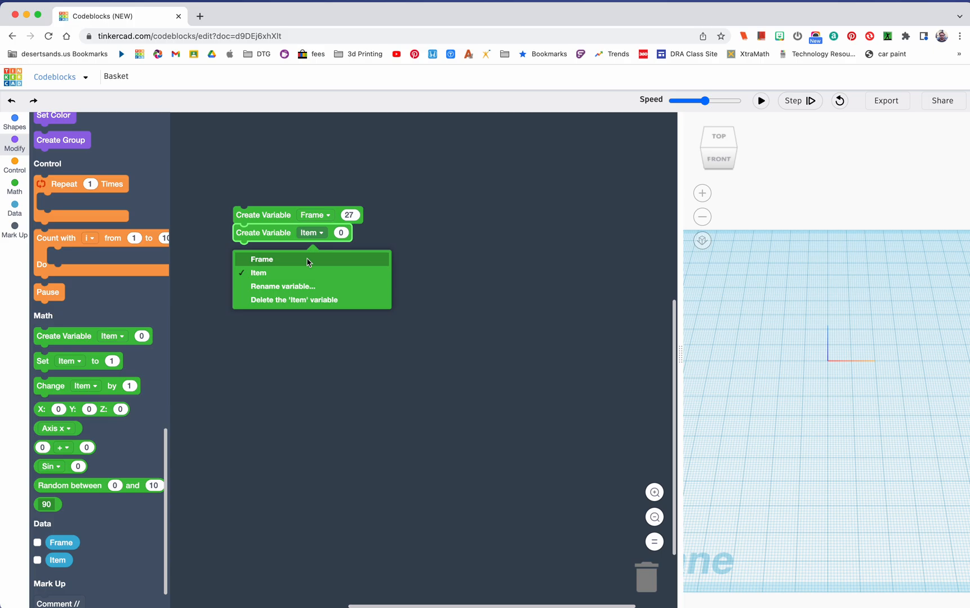
mouse_move(303, 286)
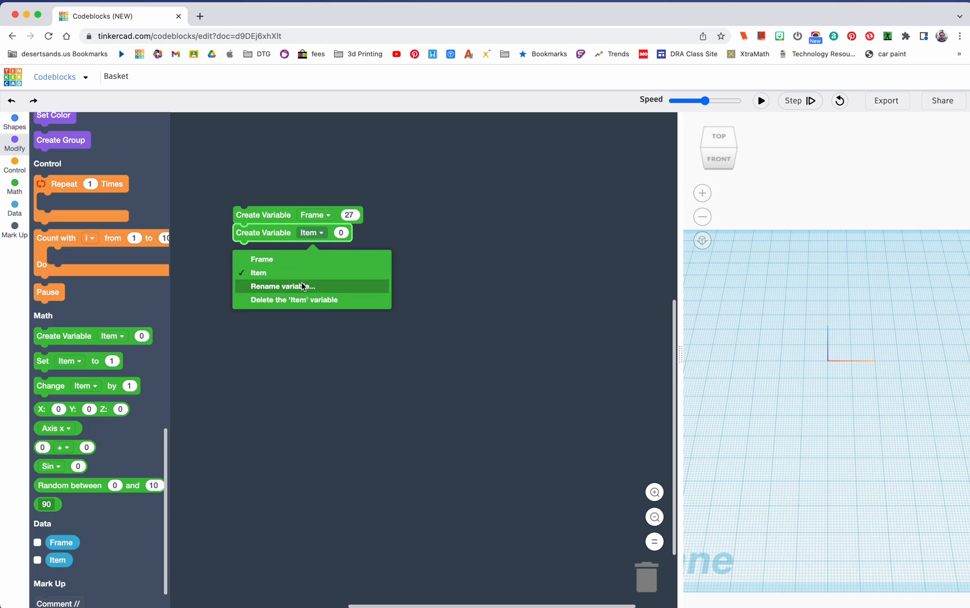
click(281, 286)
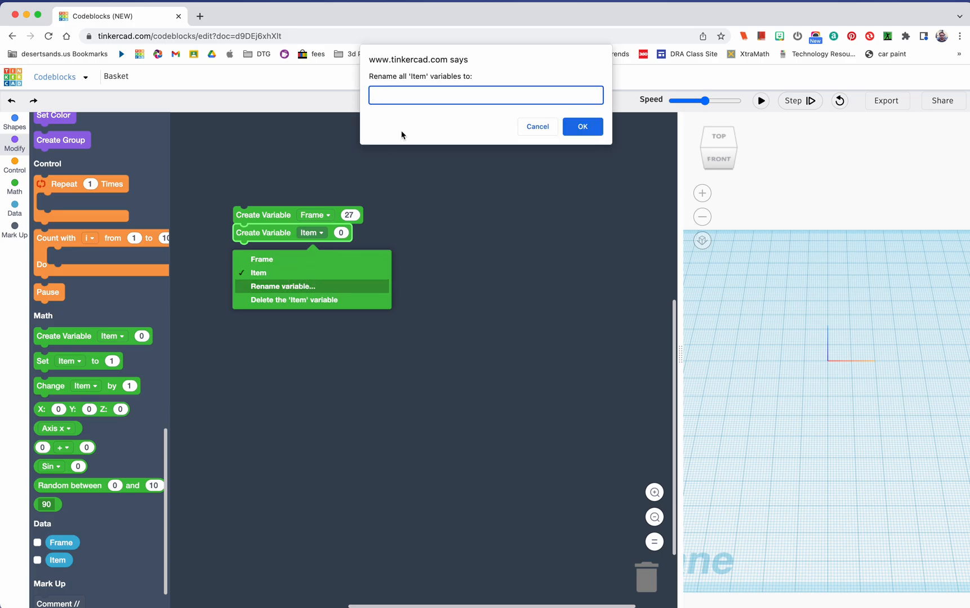
text(Frame)
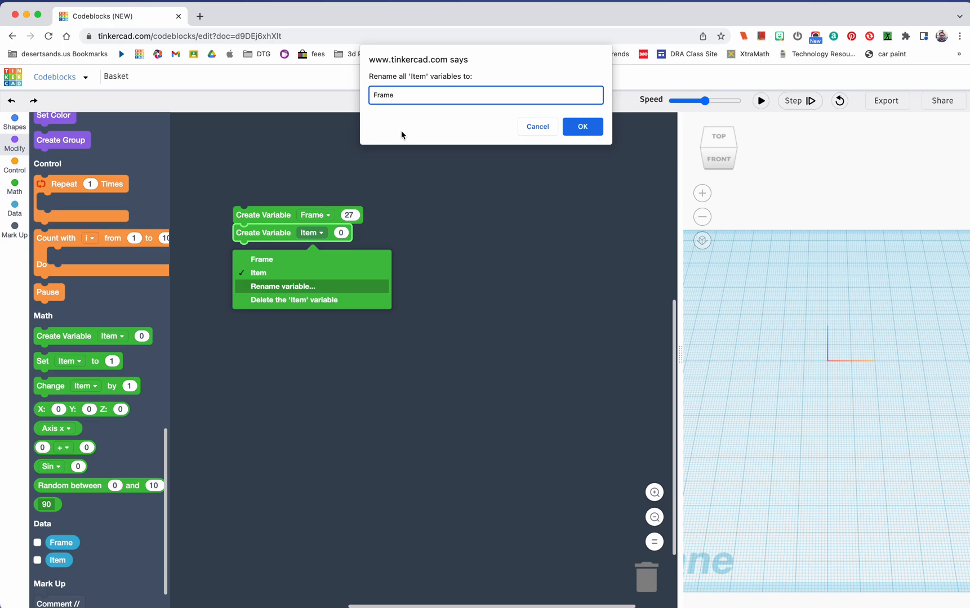
text(Rot)
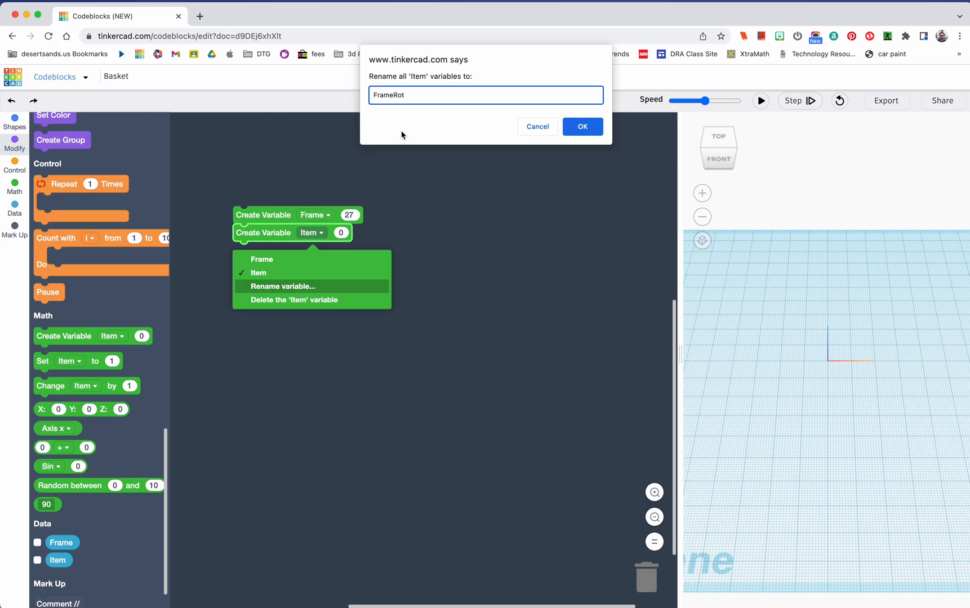
click(581, 126)
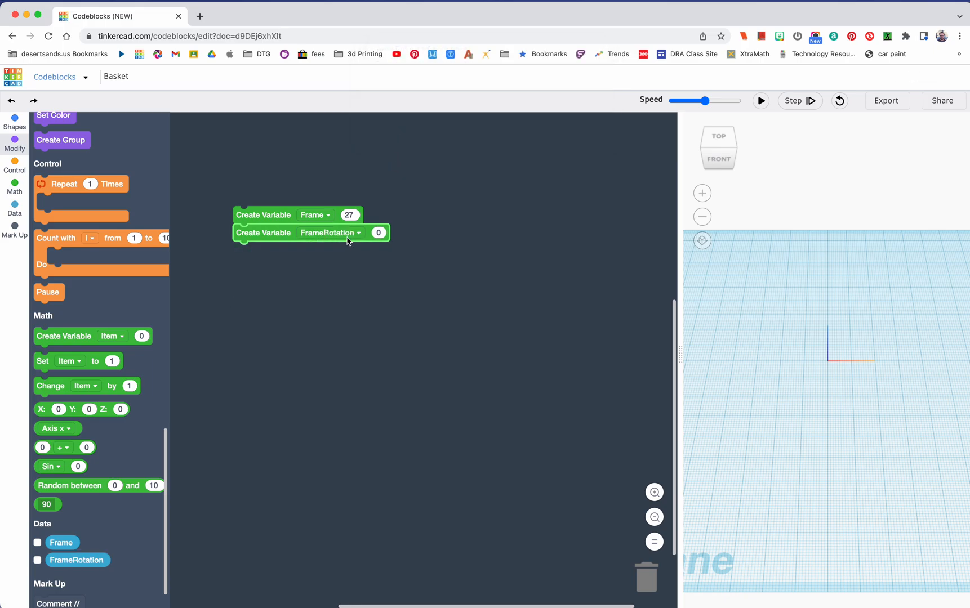
mouse_move(64, 447)
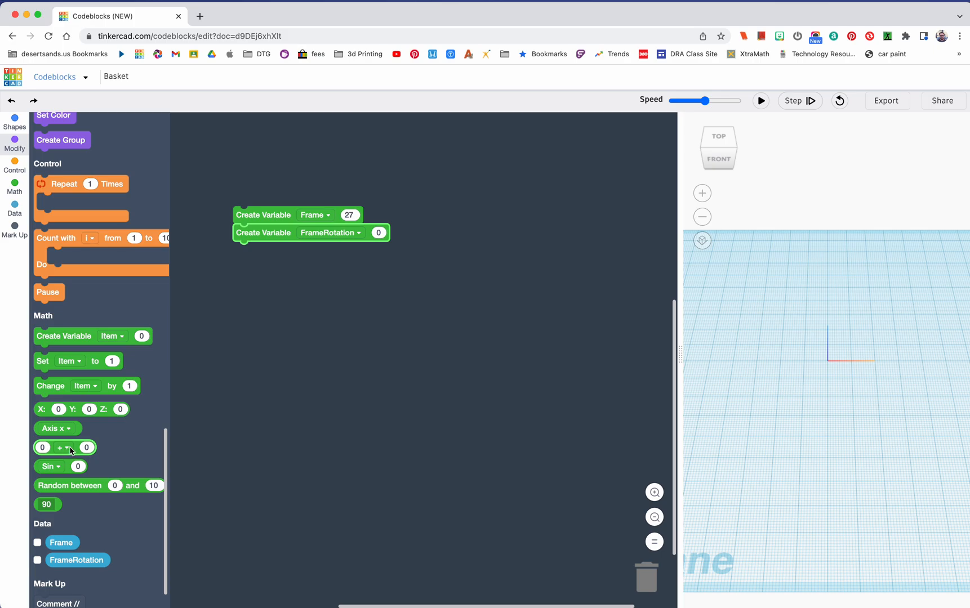
Set FrameRotation's value to a math block computing 360 divided by Frame.
drag(64, 447, 399, 266)
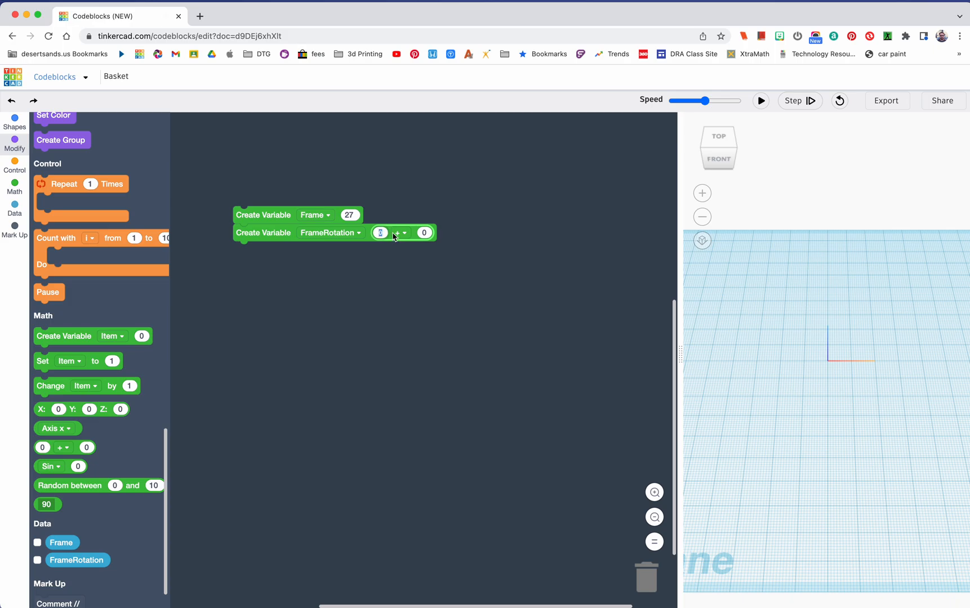
text(360)
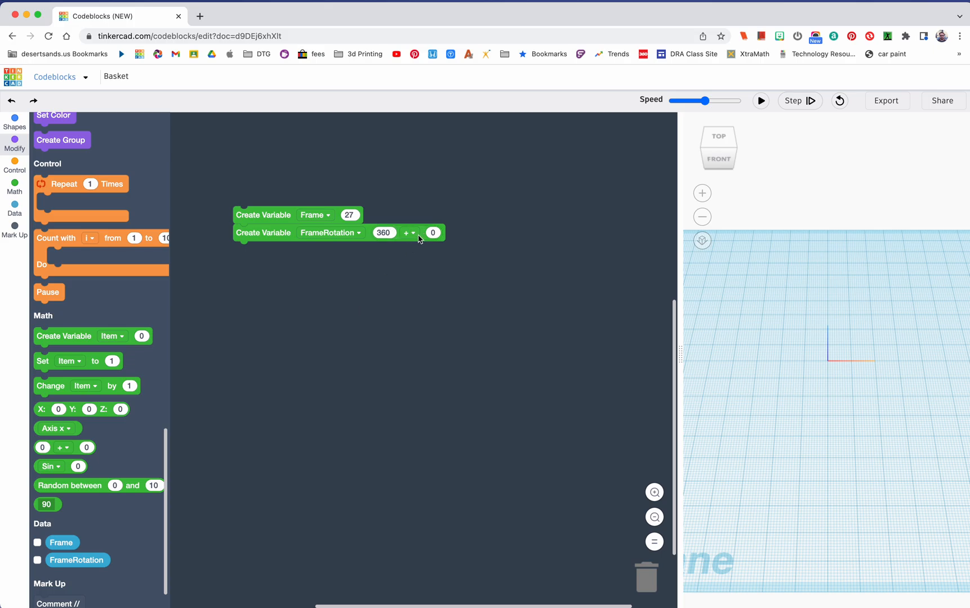
click(408, 233)
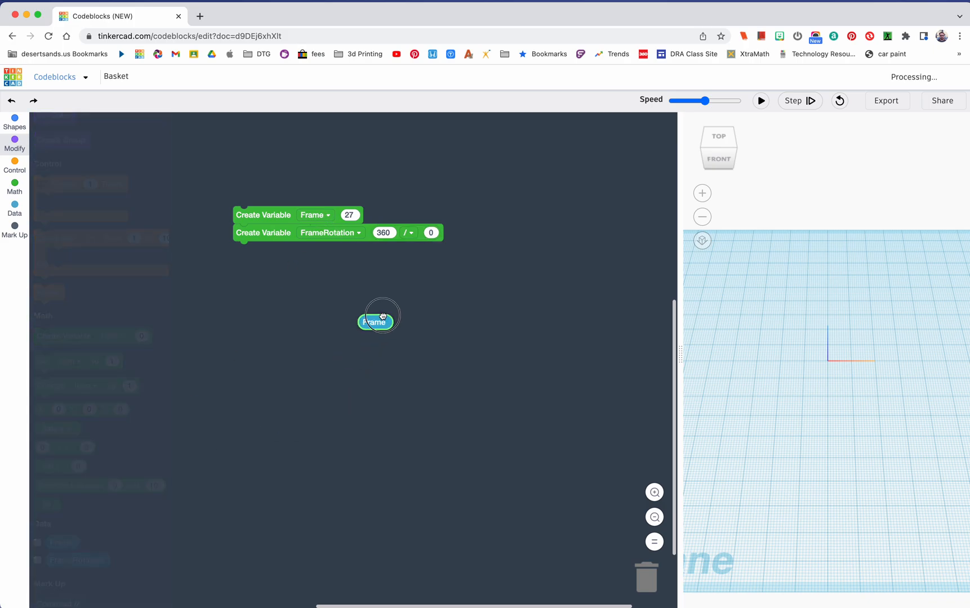
drag(378, 315, 439, 235)
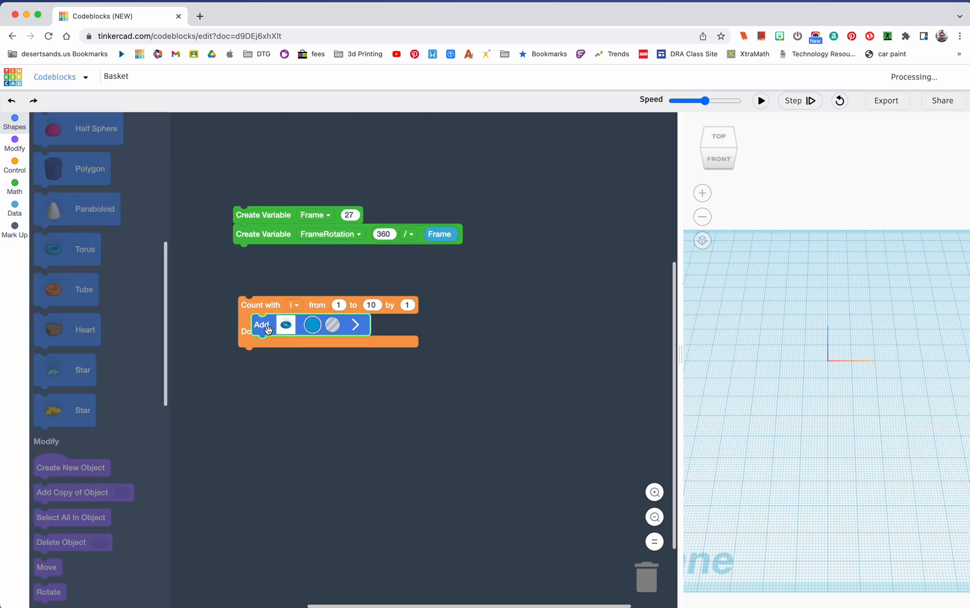
Set the loop's torus to radius 60, 7 sides, tube 2, 6 steps and run the program.
click(355, 324)
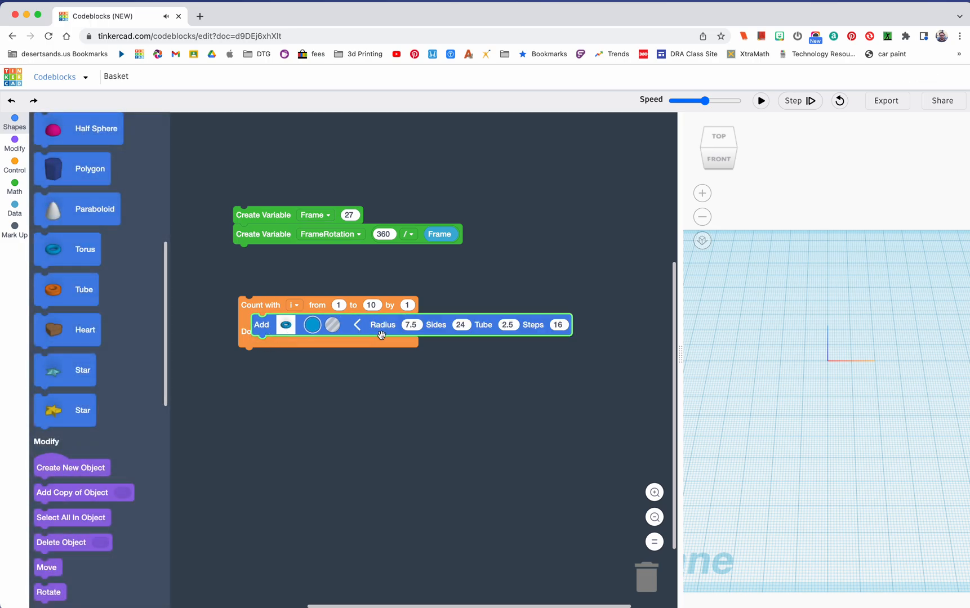
mouse_move(388, 336)
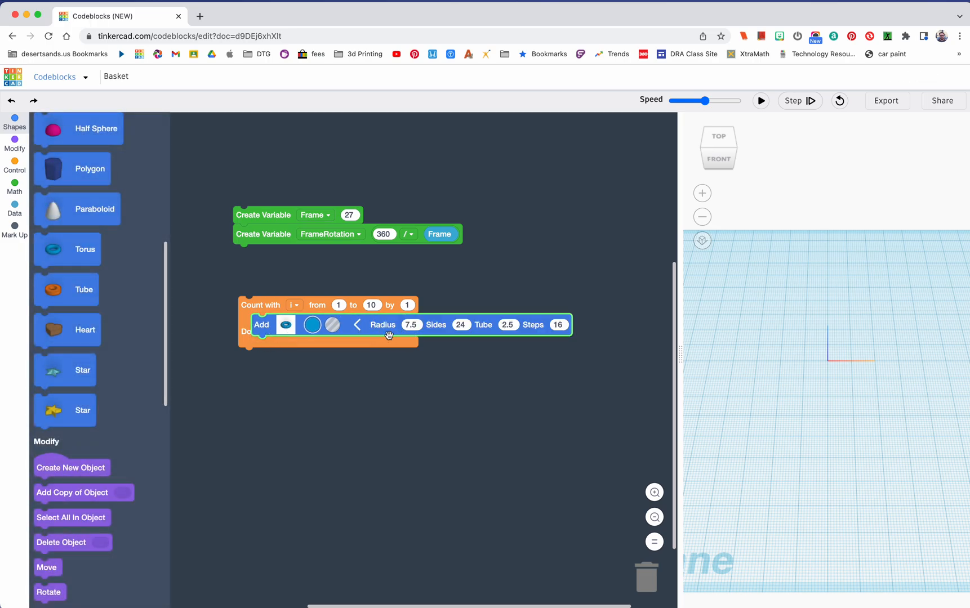
click(411, 324)
text(60)
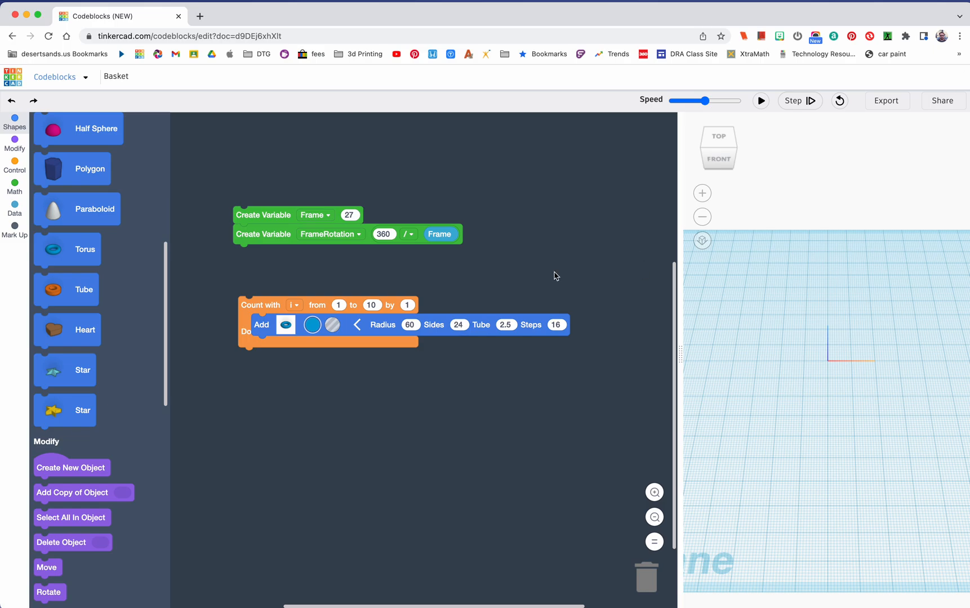
click(458, 325)
text(7)
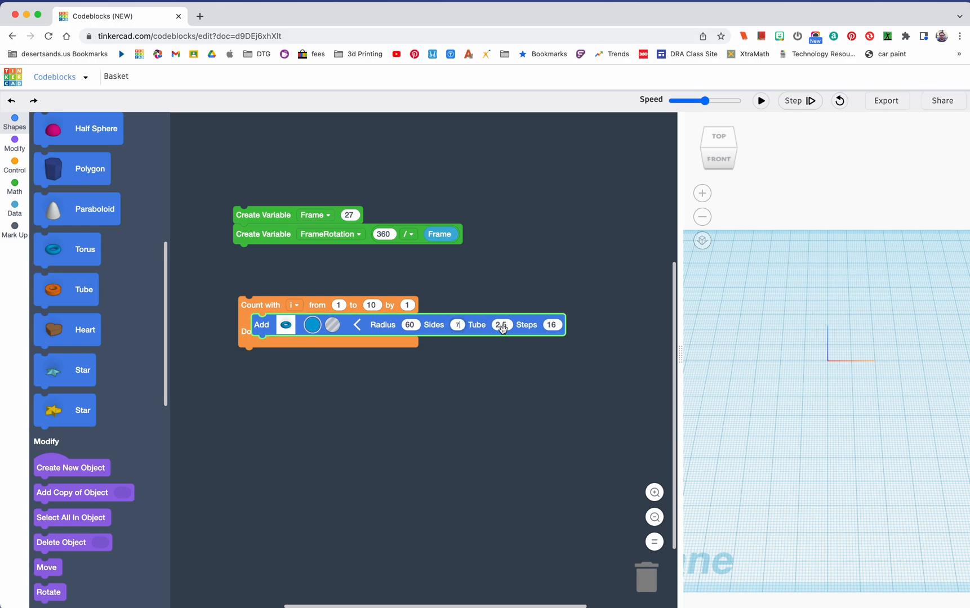
text(2)
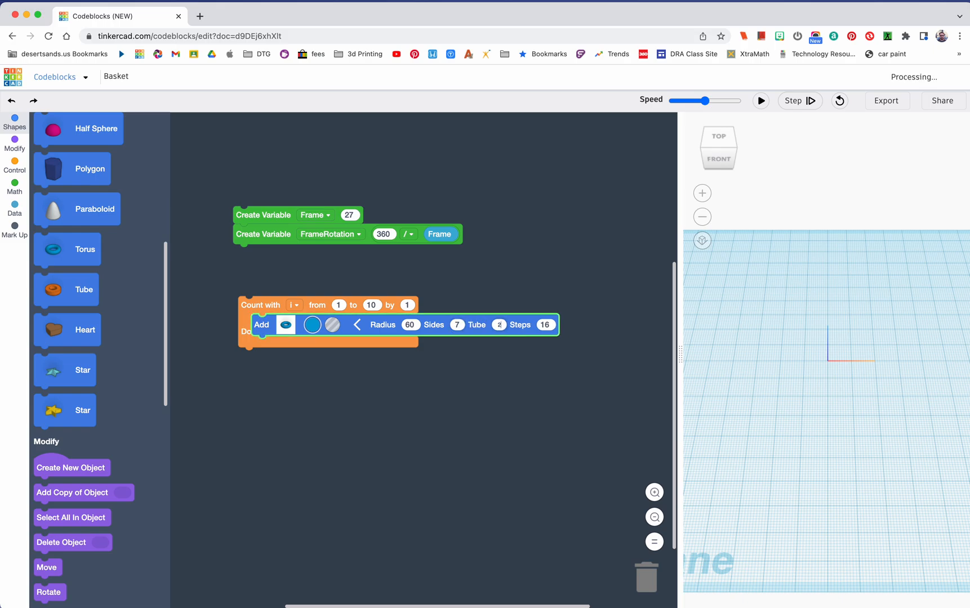
click(544, 324)
text(6)
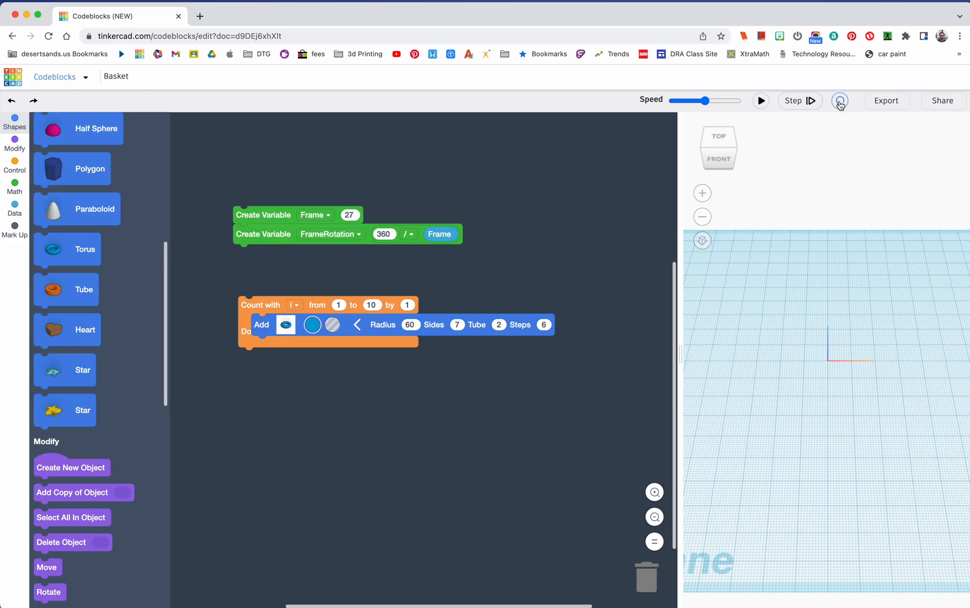
click(760, 100)
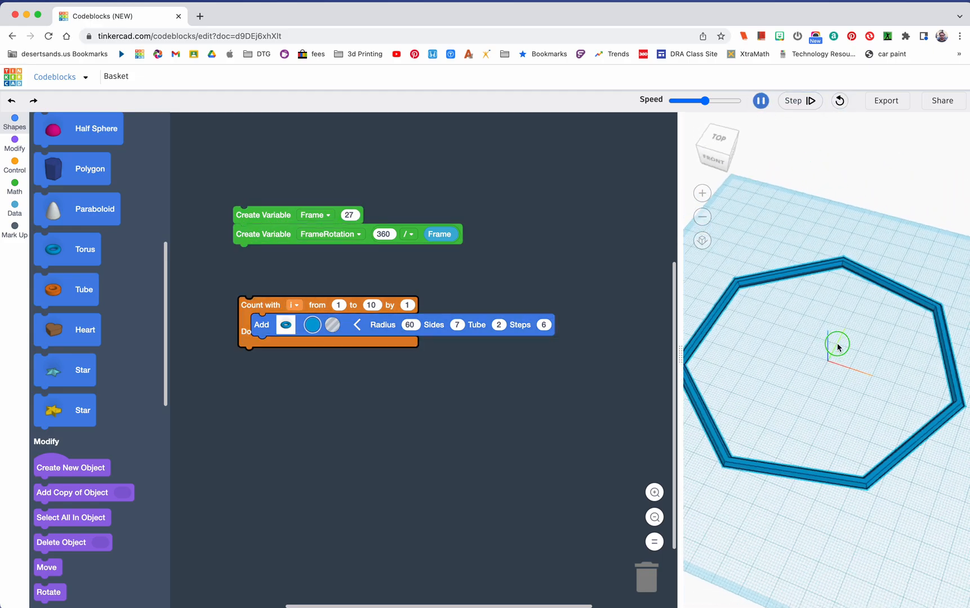
drag(837, 347, 790, 365)
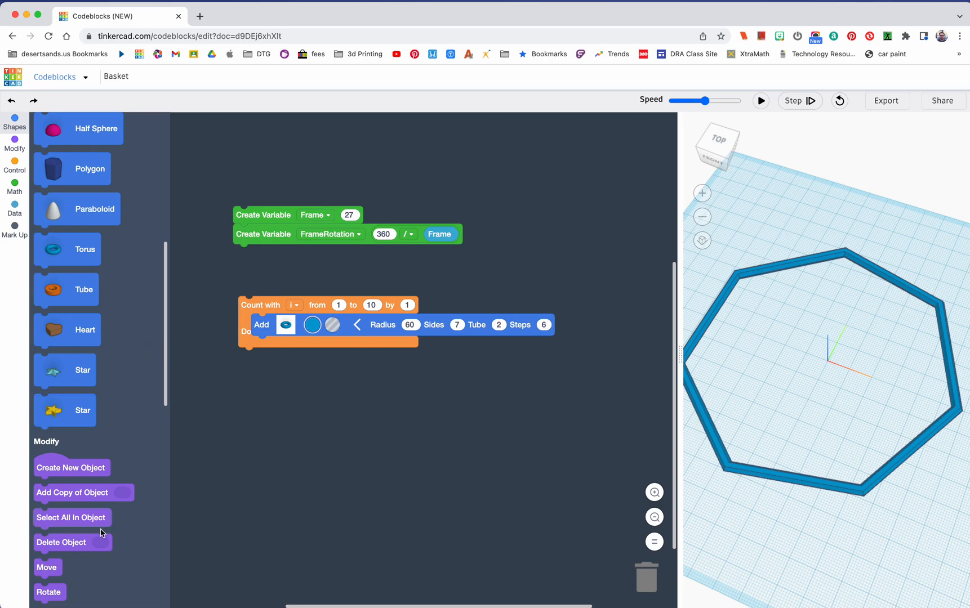
Add a rotate-around block after the torus set to the y axis.
drag(48, 592, 265, 384)
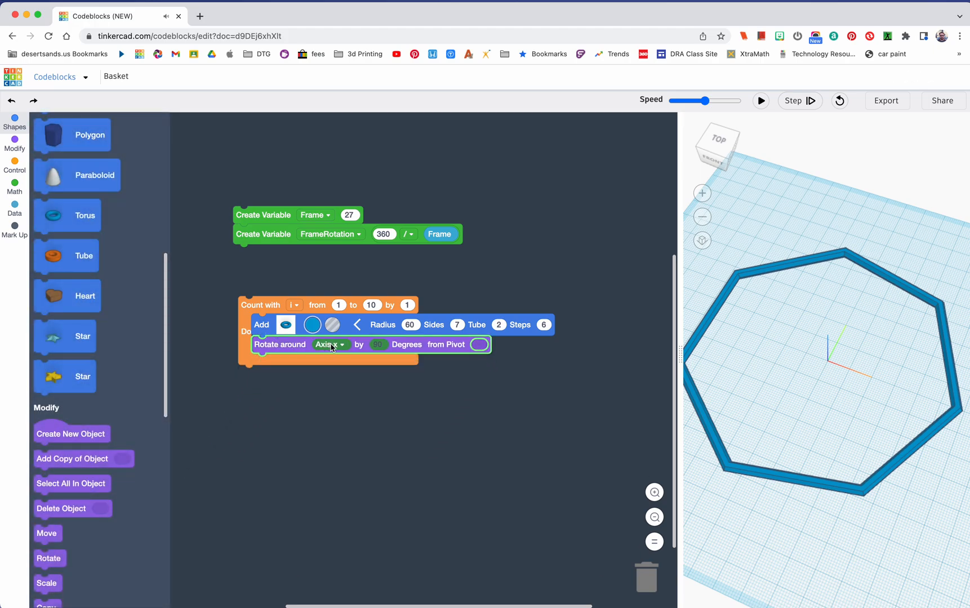
click(330, 345)
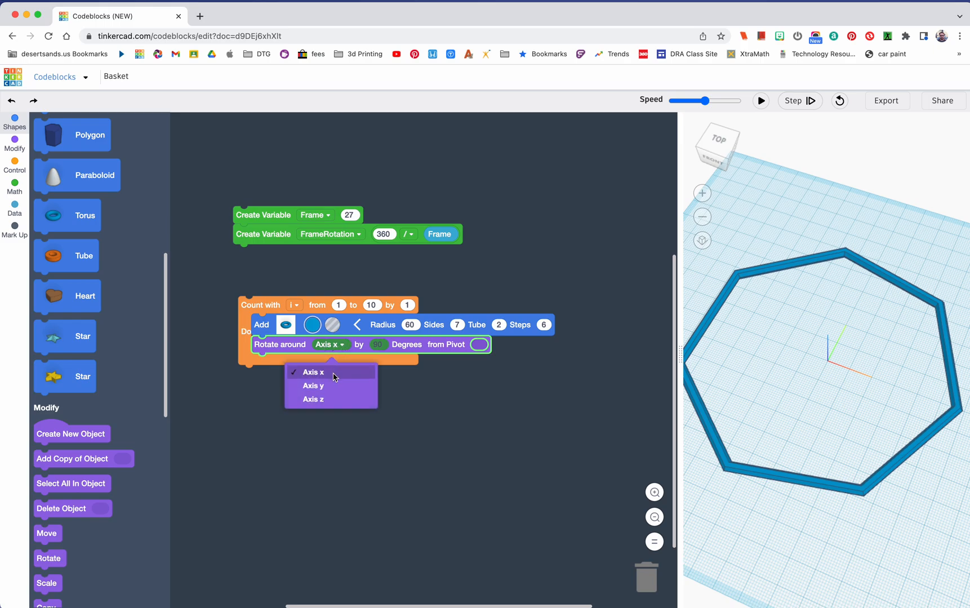
click(313, 386)
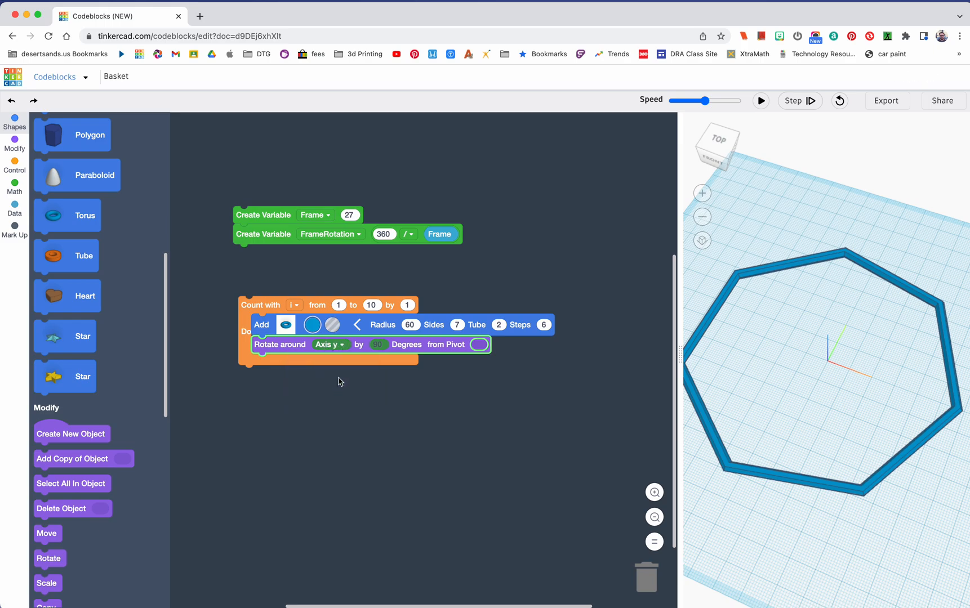
click(378, 345)
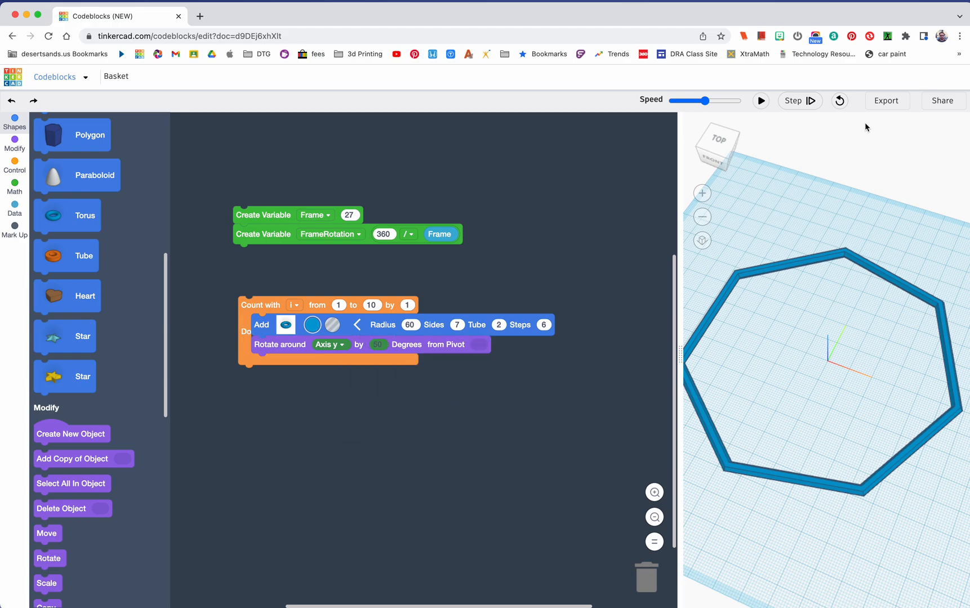
Reset the generated shapes and rerun the program to show the tilted ring.
click(799, 100)
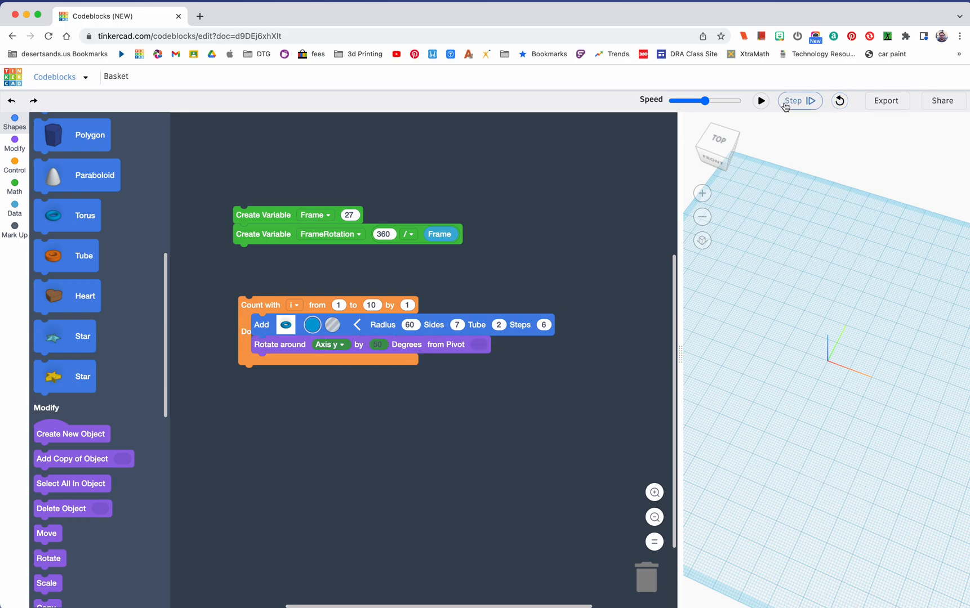
click(761, 100)
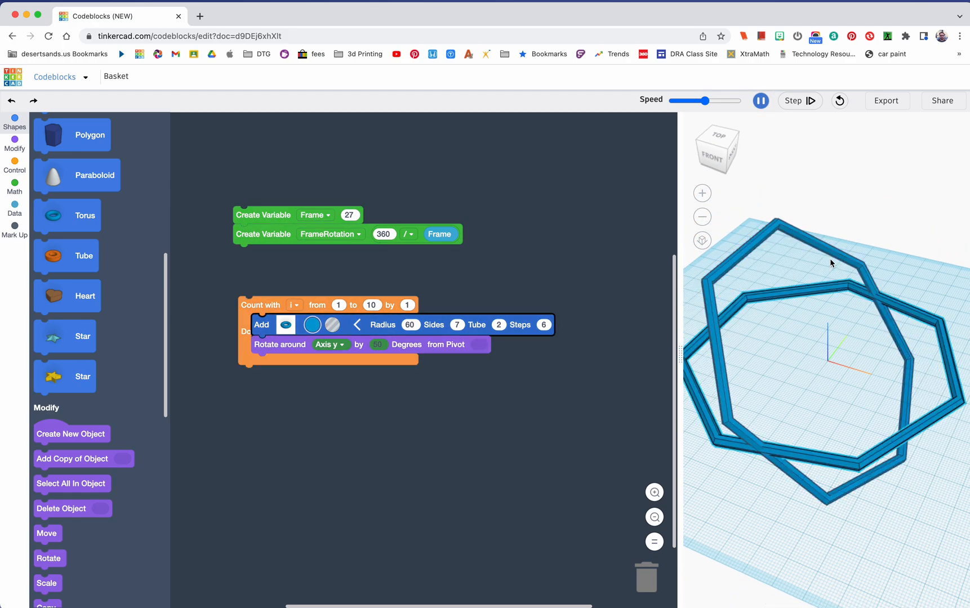
click(760, 100)
text(0)
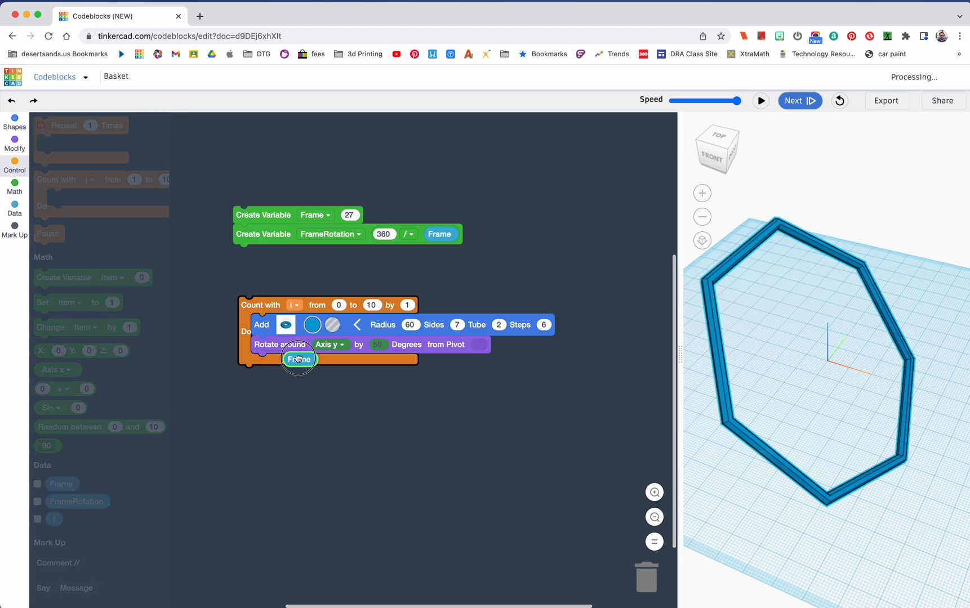
Make the Frame variable the Count with loop's upper limit.
drag(299, 360, 378, 304)
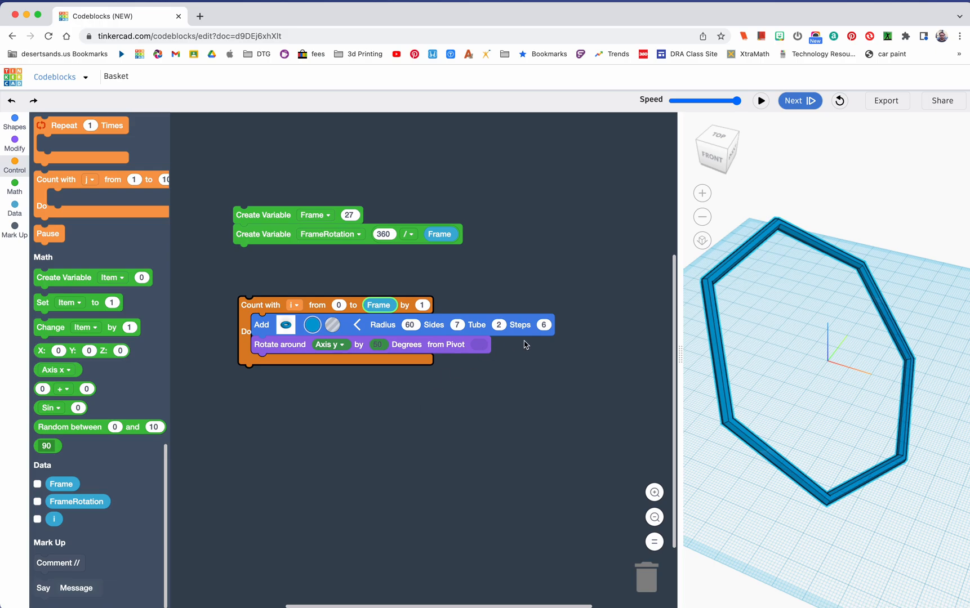
click(13, 141)
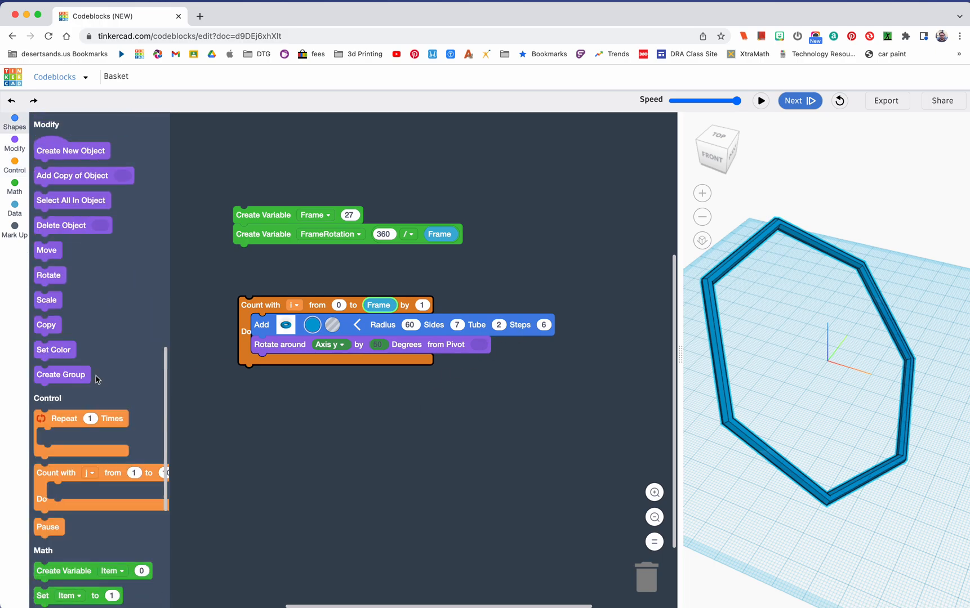
Add a Move block after the rotation with Z 46.5, run the program, then stop it.
drag(47, 250, 272, 361)
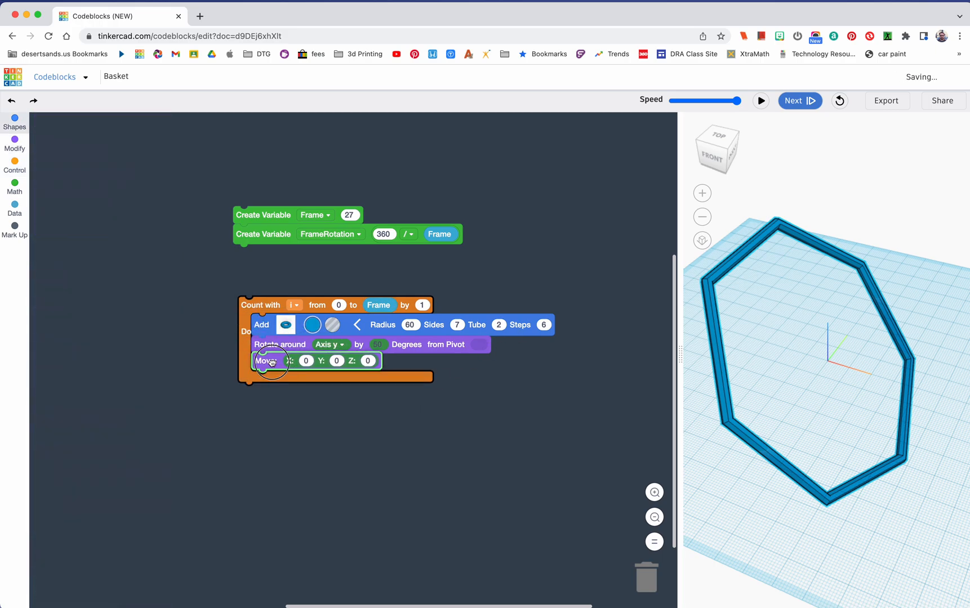
click(15, 141)
text(-20)
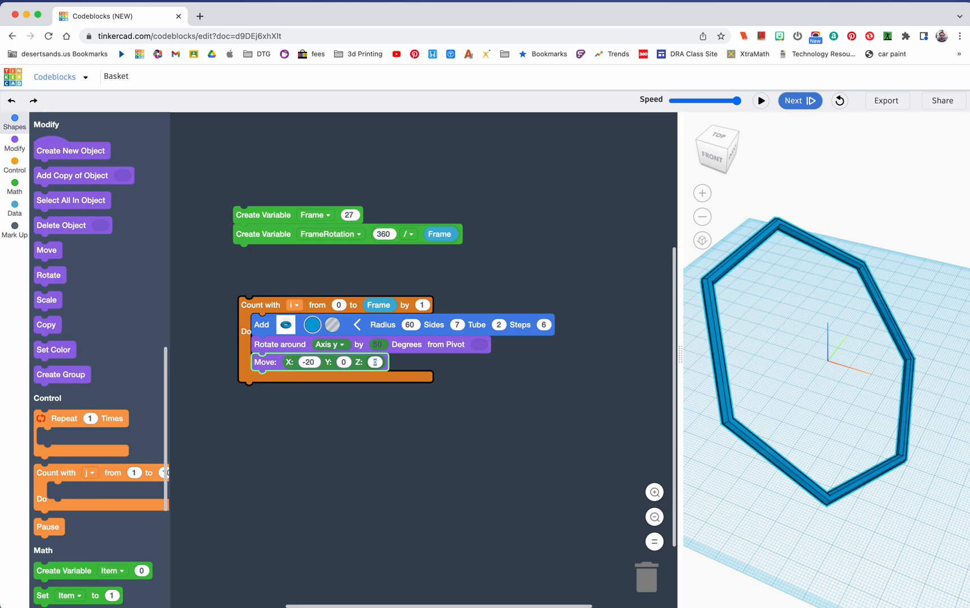
text(46.5)
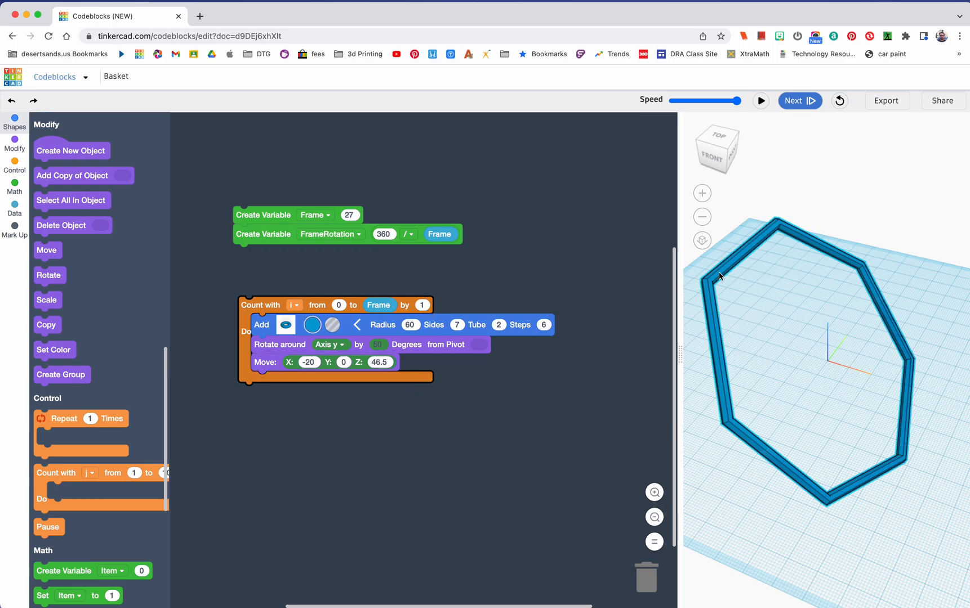
click(761, 101)
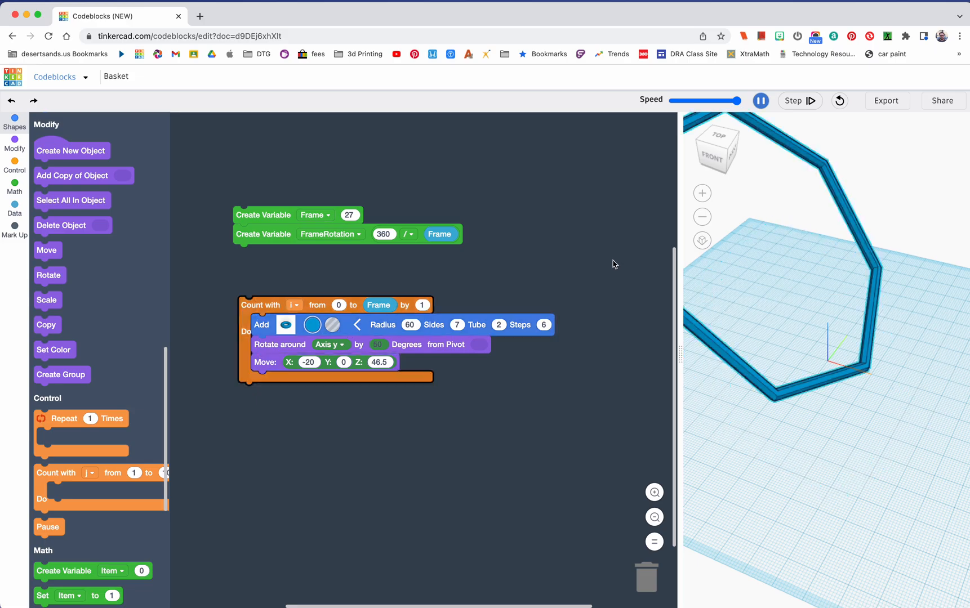
click(760, 100)
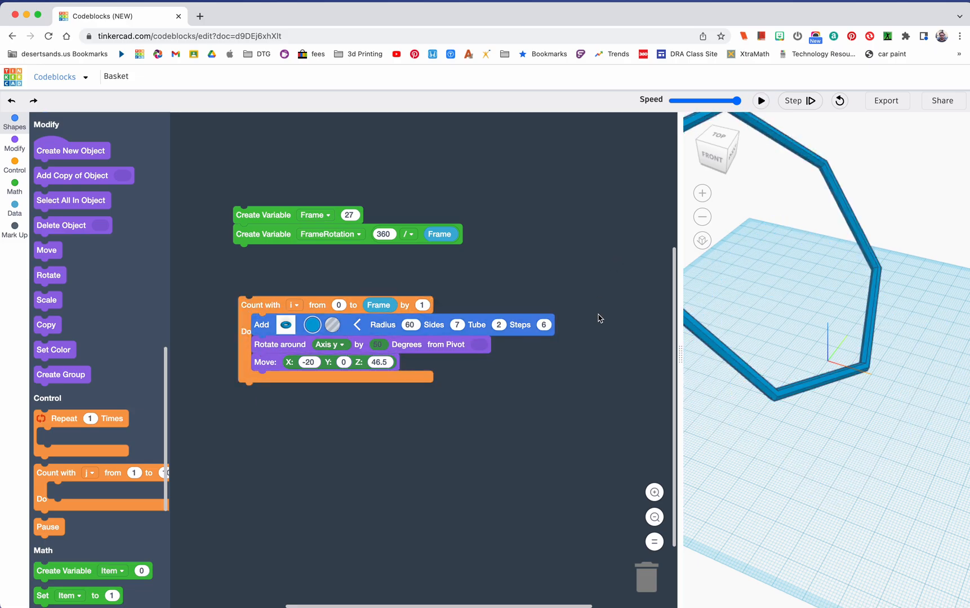
mouse_move(593, 374)
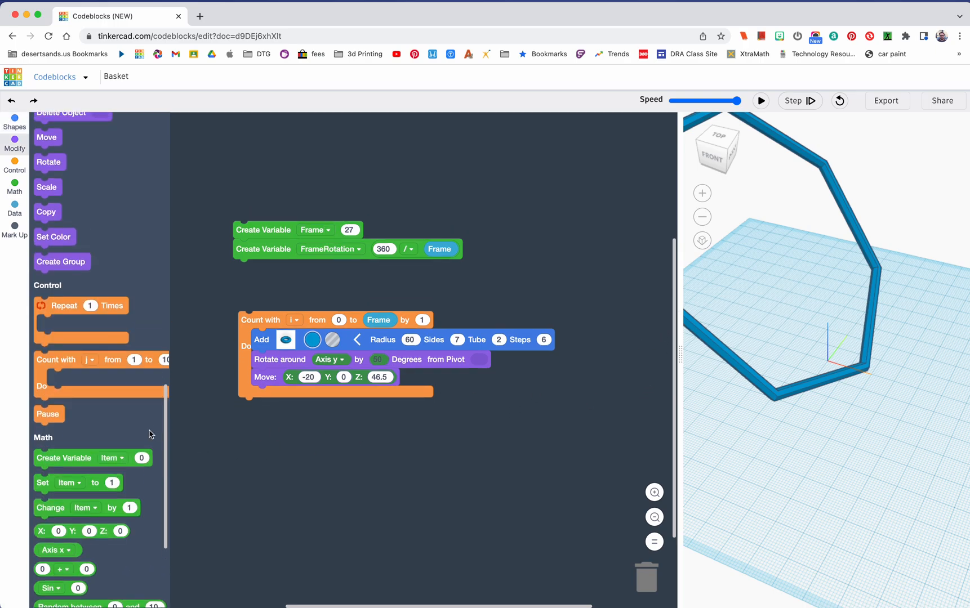
Add a rotate-around-z block turning by i + FrameRotation degrees about the origin.
scroll(down, 3)
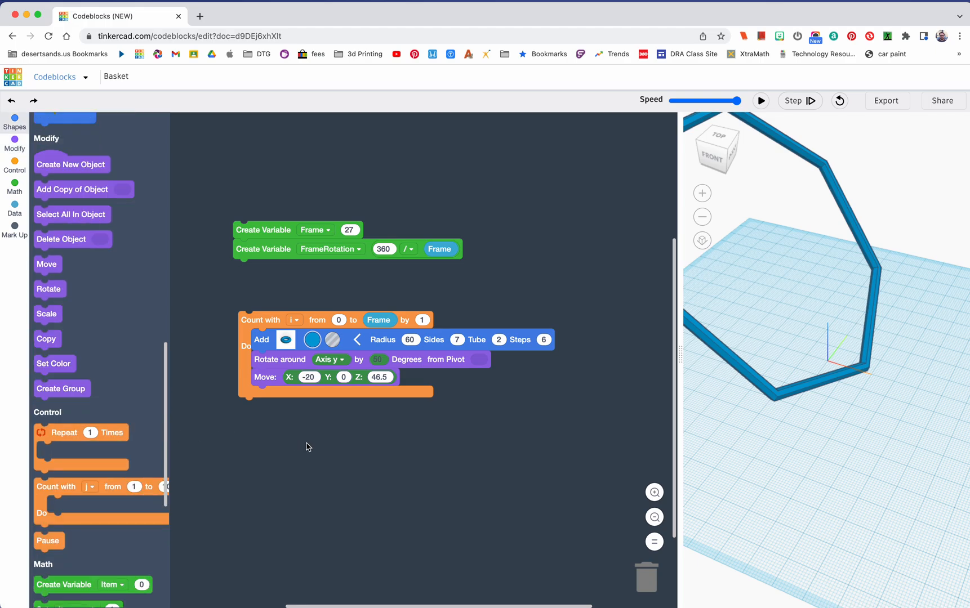
mouse_move(423, 445)
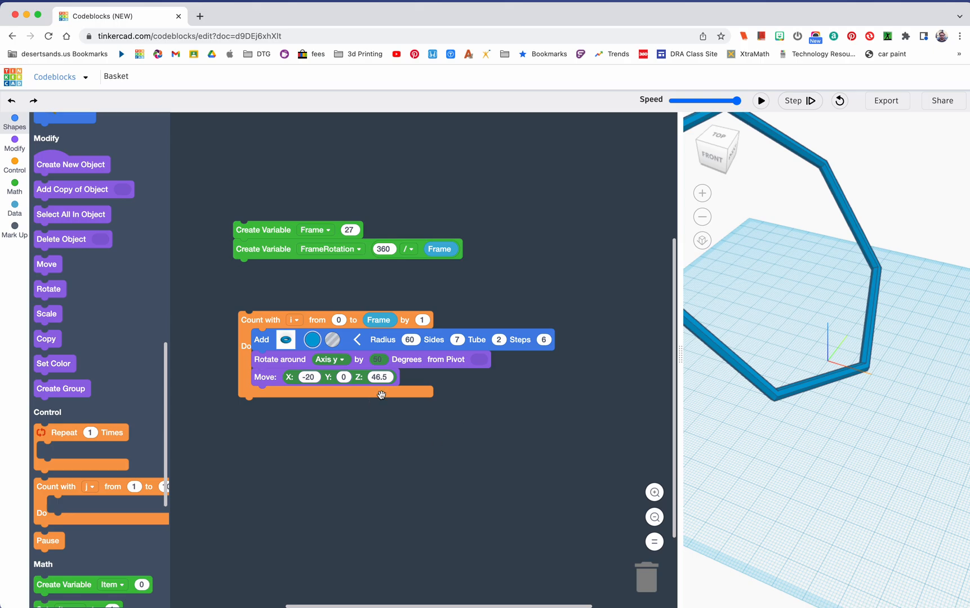
mouse_move(862, 353)
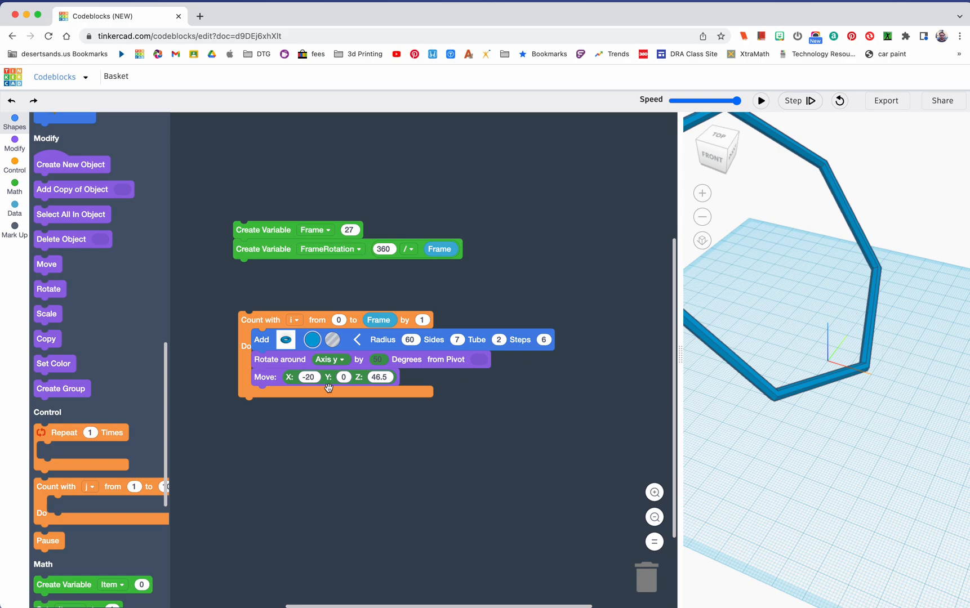
mouse_move(152, 390)
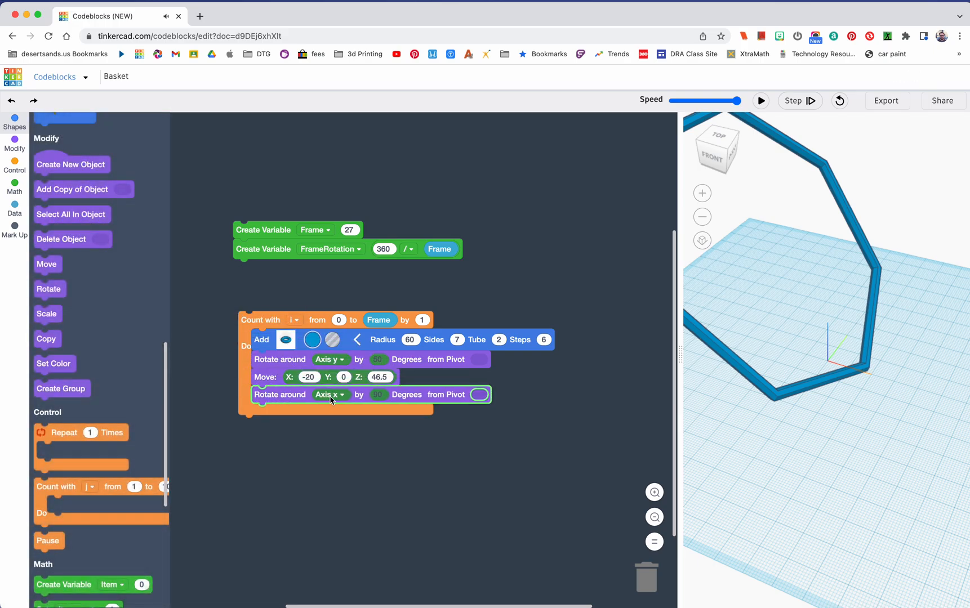
click(331, 394)
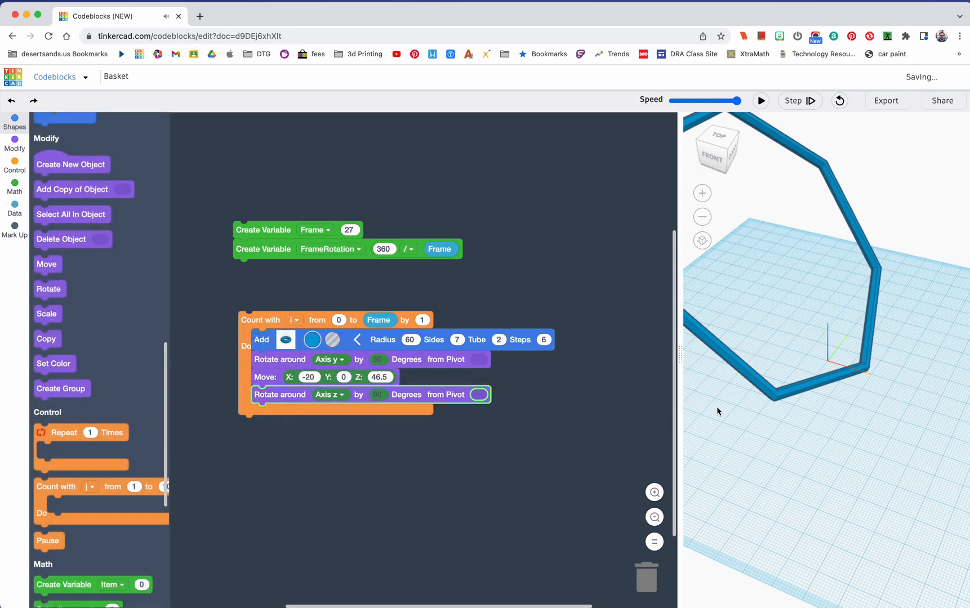
mouse_move(830, 469)
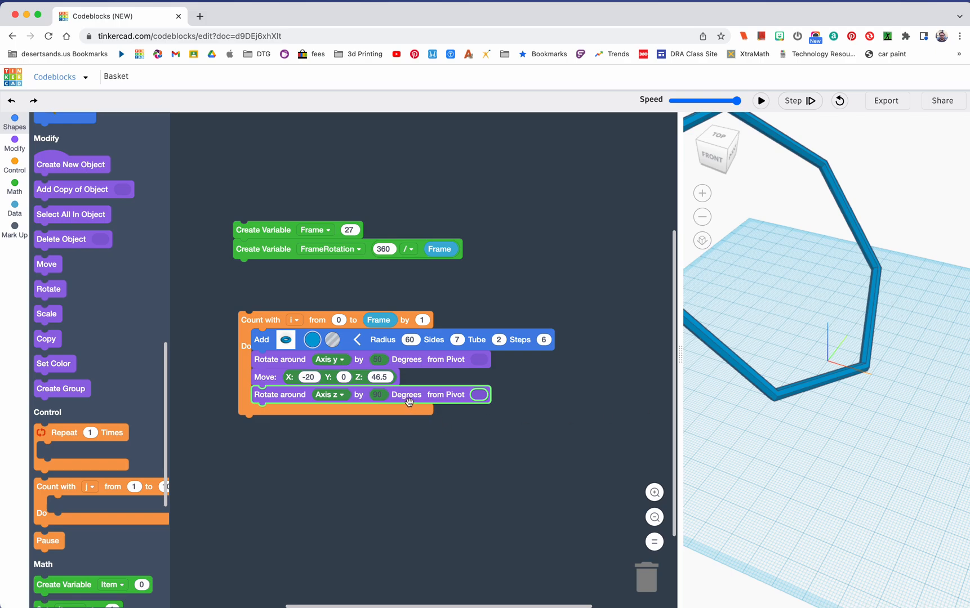
mouse_move(167, 462)
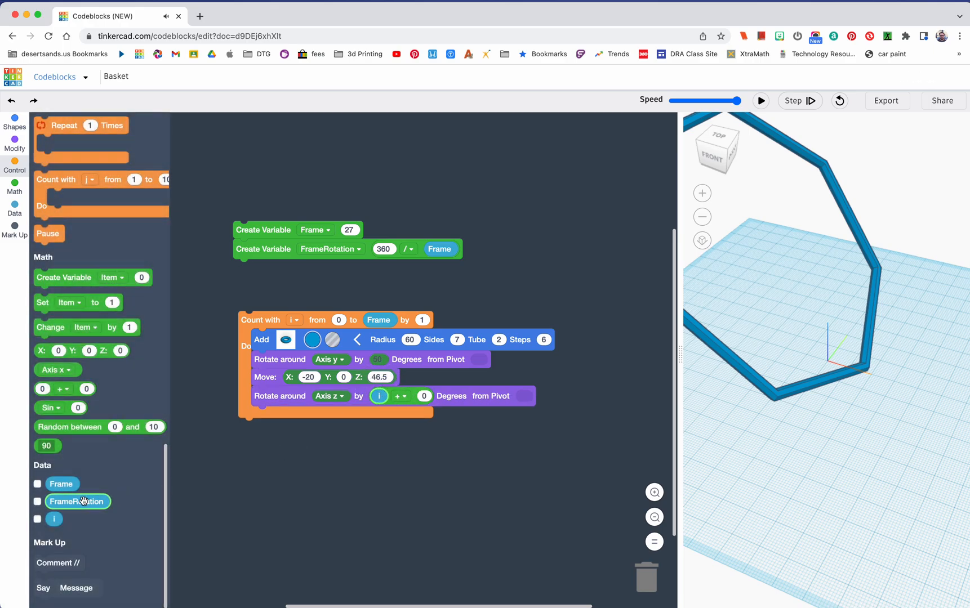
drag(78, 501, 448, 396)
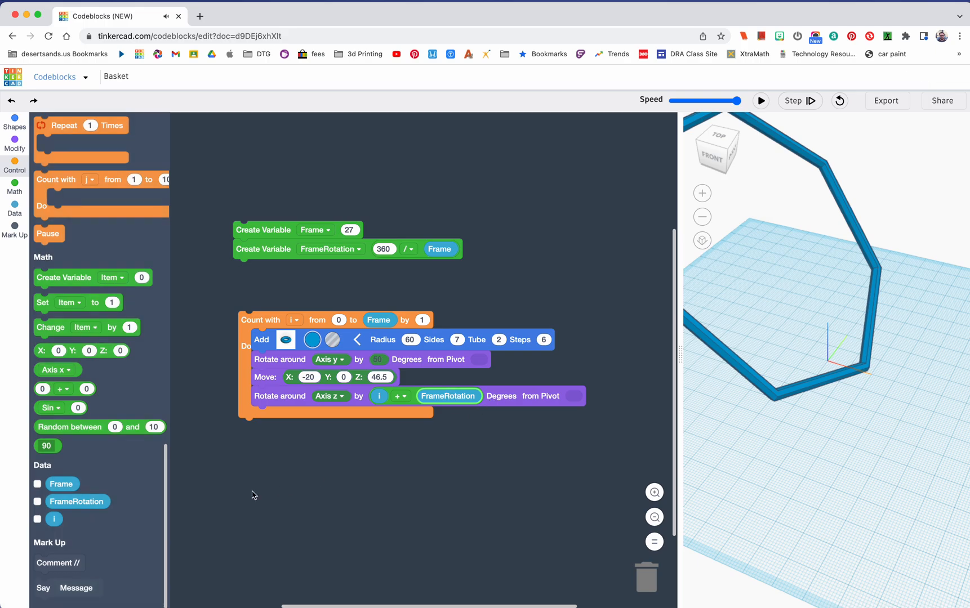
click(462, 365)
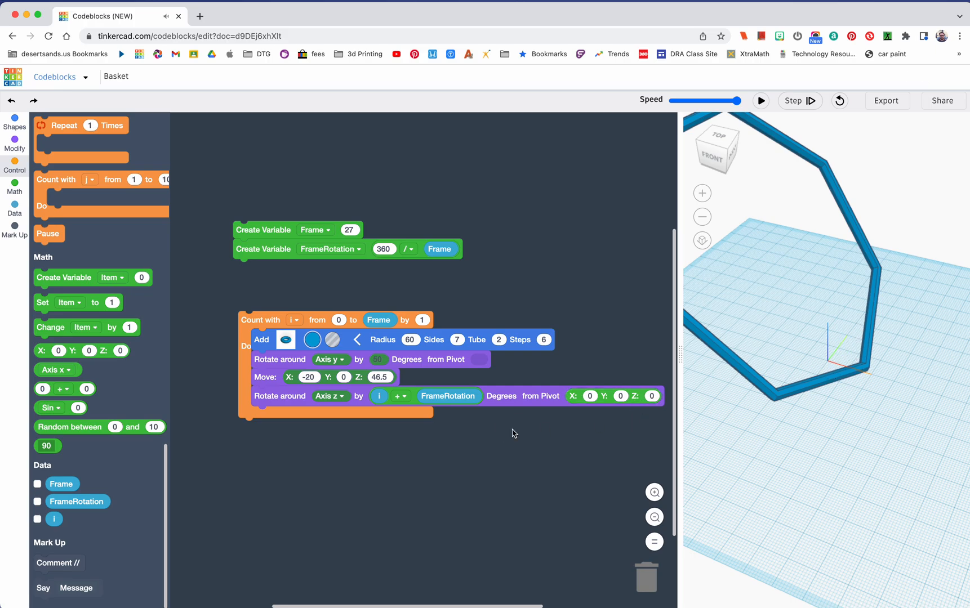
Run the program, switch the rotation math to i × FrameRotation, and rerun to build the basket.
click(760, 100)
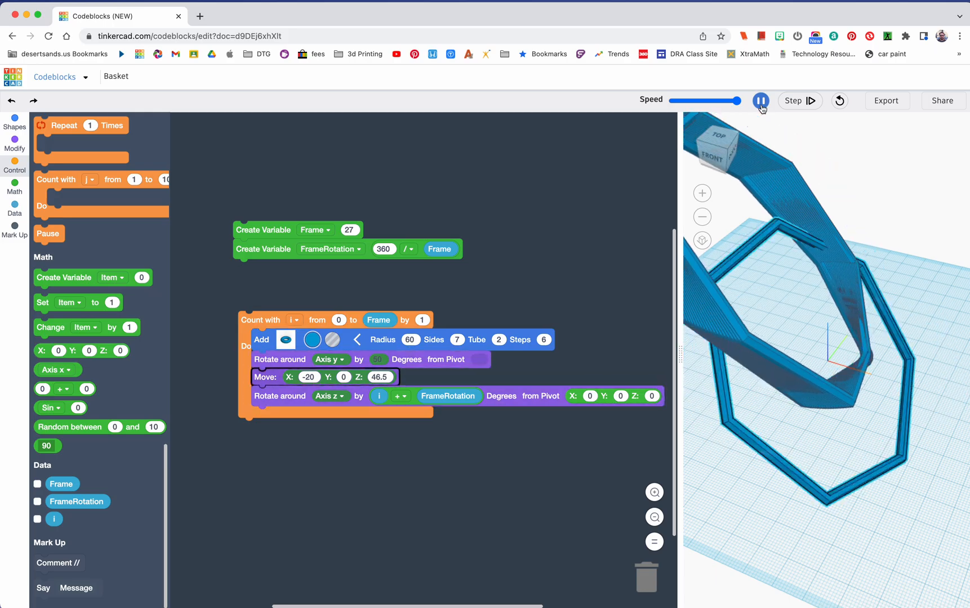
click(761, 100)
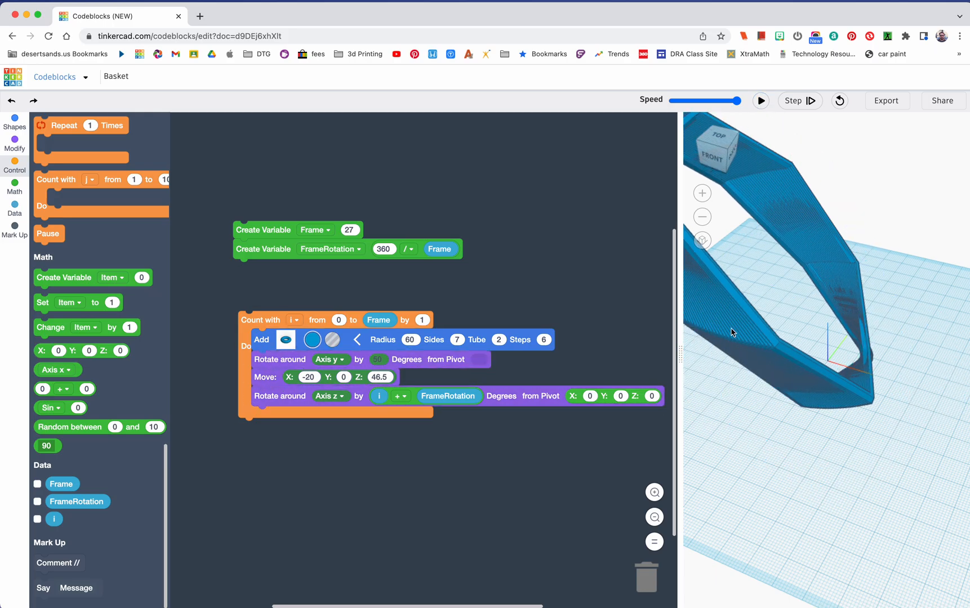
drag(678, 352, 671, 357)
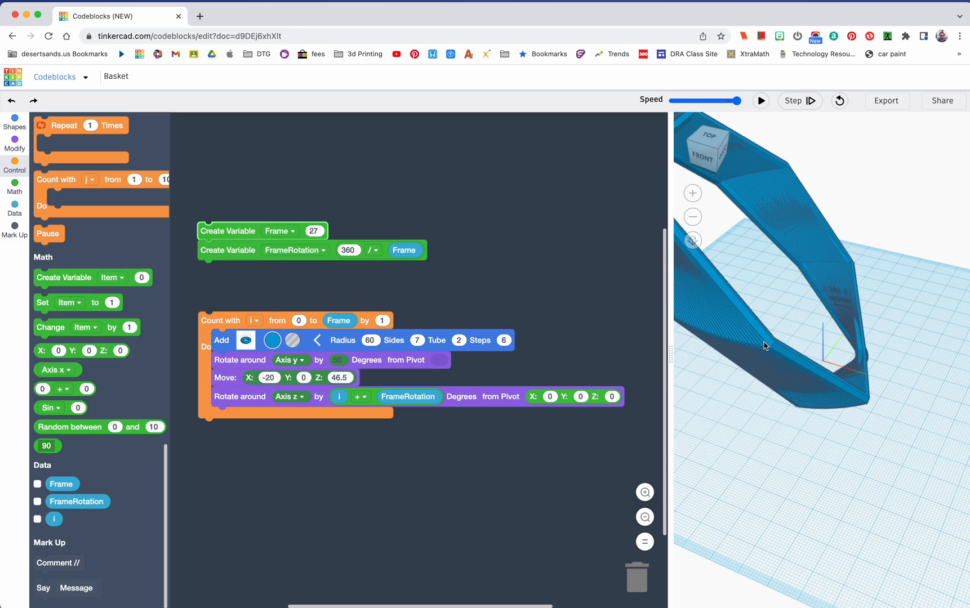
mouse_move(746, 336)
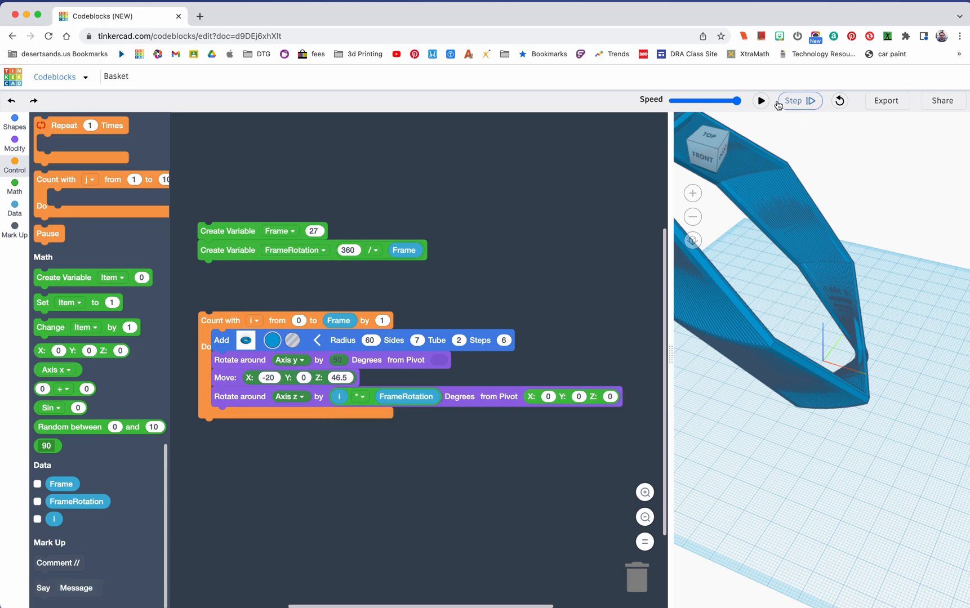
click(759, 100)
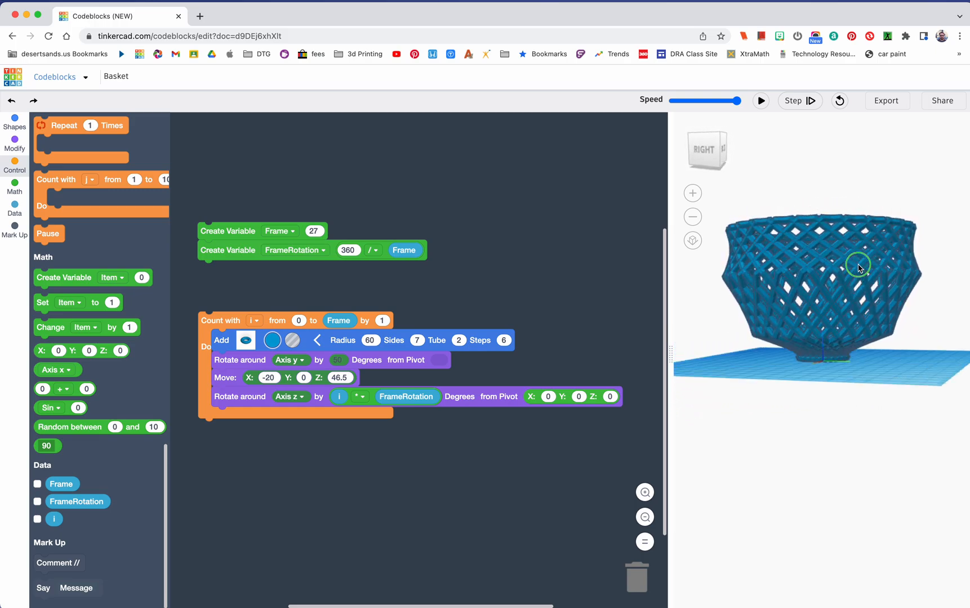
Orbit the 3D view to inspect the lattice basket from above and at an angle.
drag(859, 265, 810, 287)
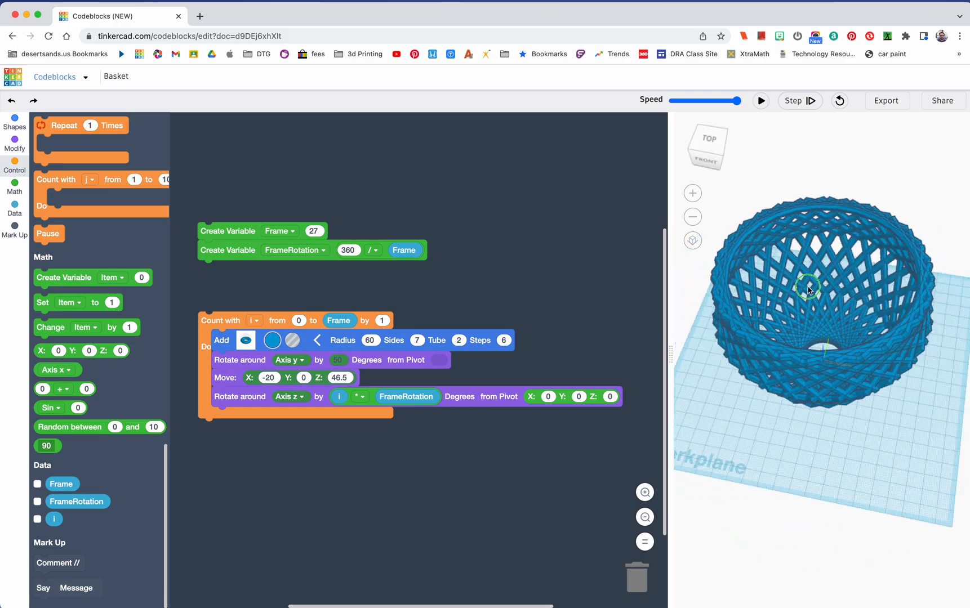
drag(809, 288, 783, 257)
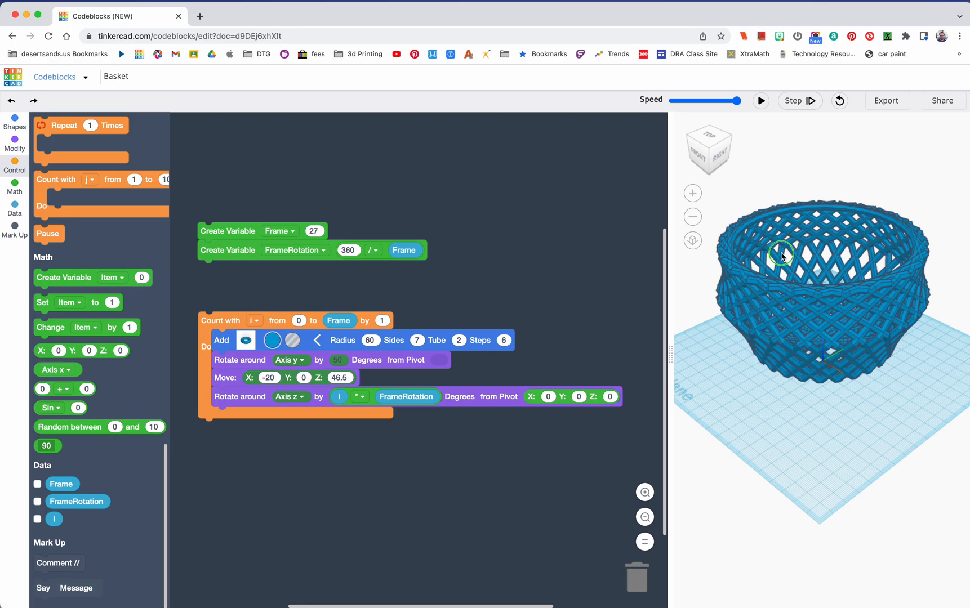
drag(783, 256, 701, 364)
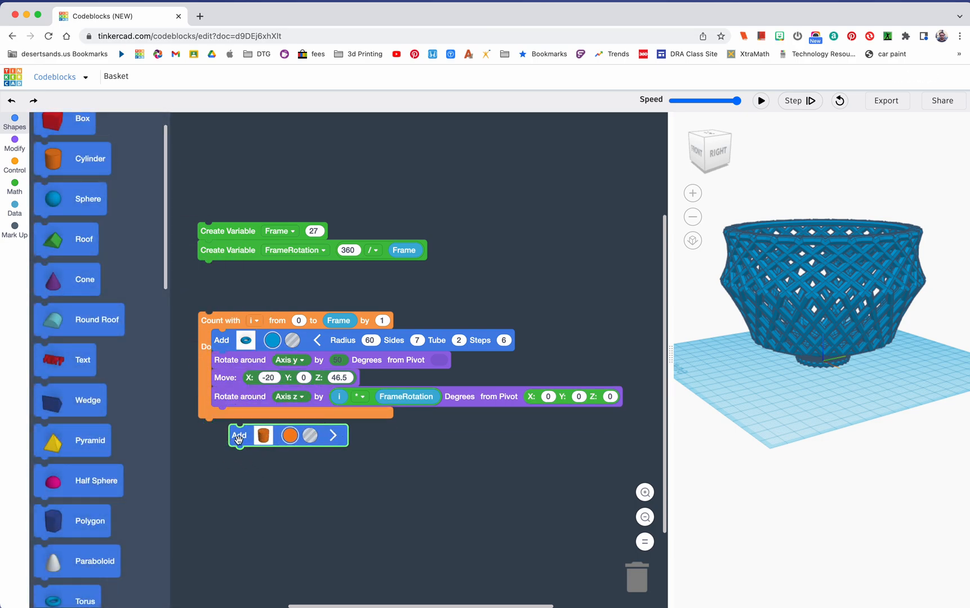
Attach a cylinder base after the loop with radius 20, height 14.5, 3 sides, edge 24, and run.
click(335, 435)
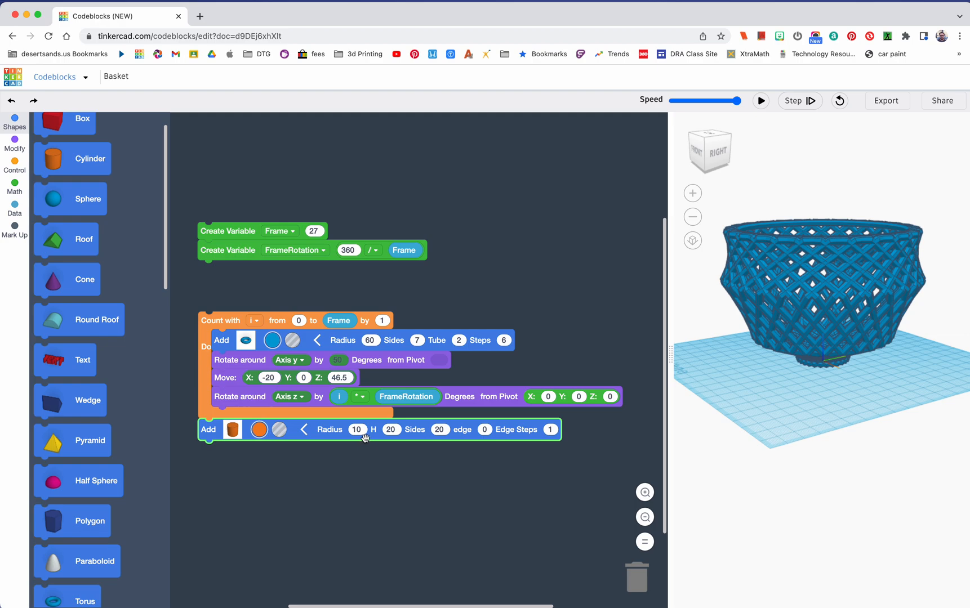
text(20)
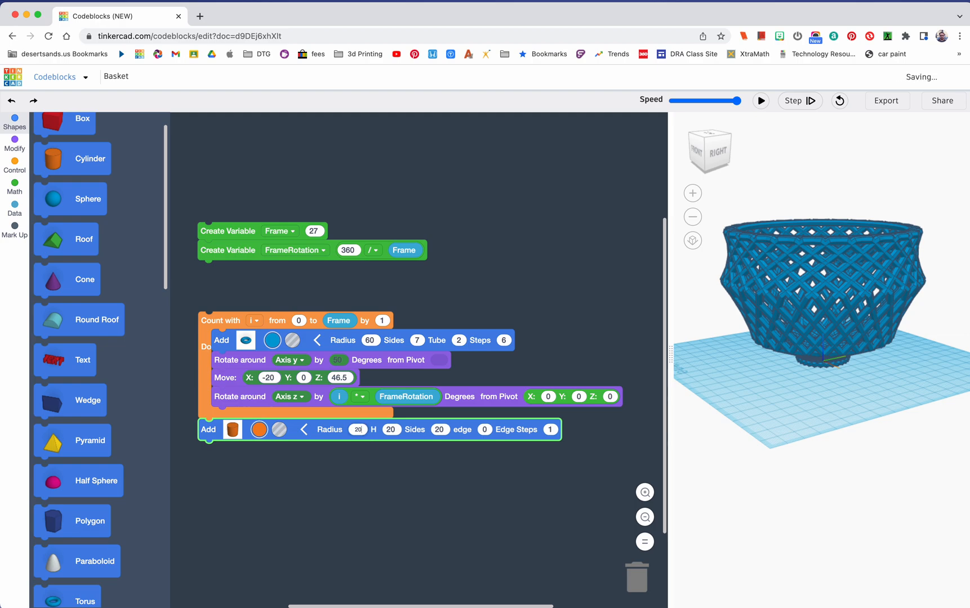
click(390, 429)
text(14.5)
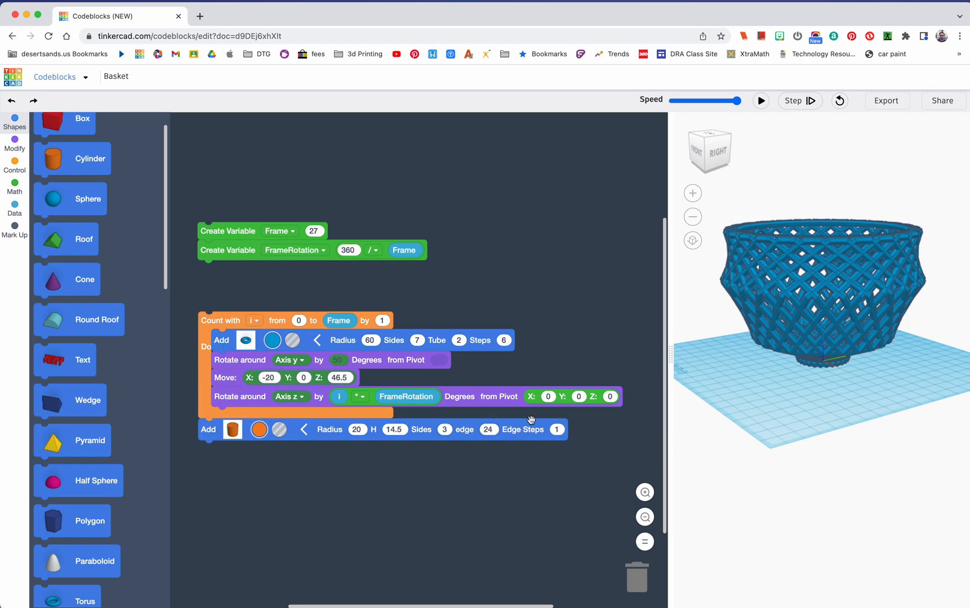
click(838, 100)
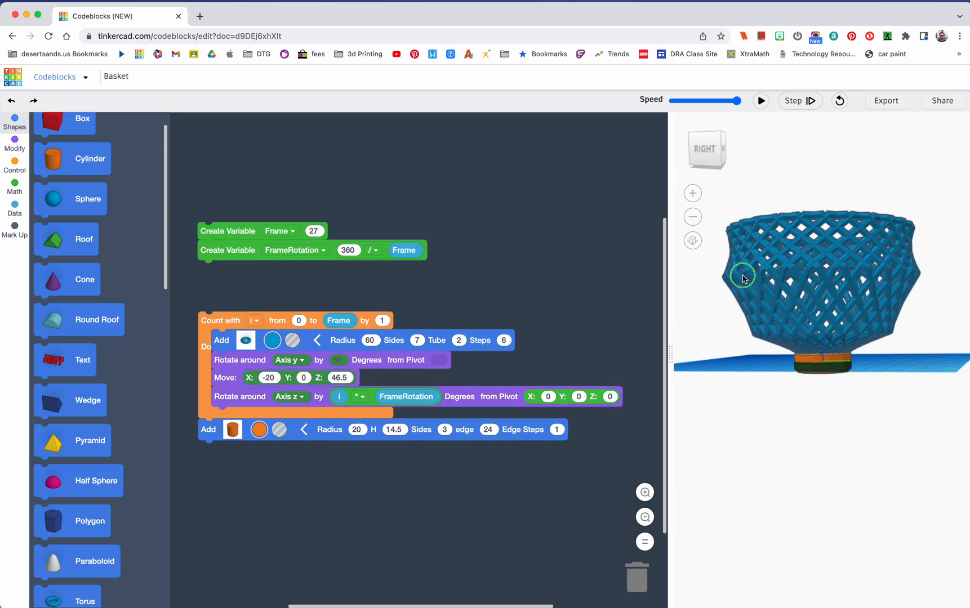
Orbit around the model to inspect the triangular base under the basket.
drag(742, 279, 832, 349)
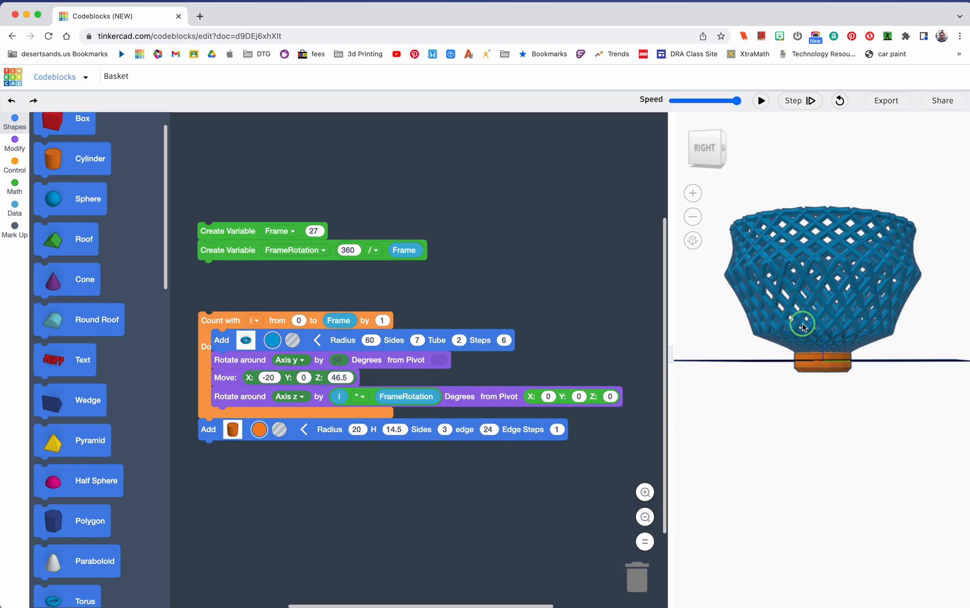
drag(804, 322, 739, 343)
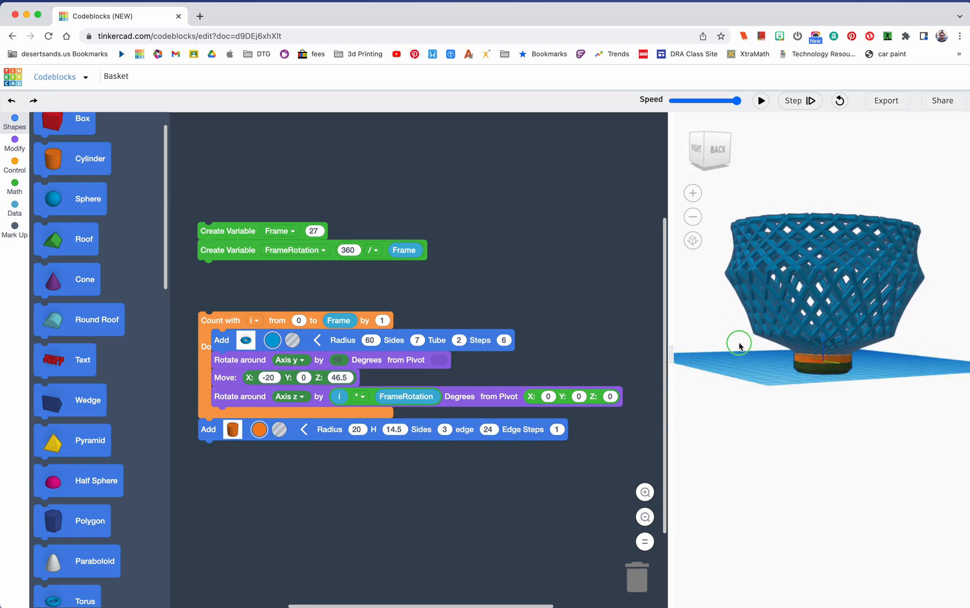
drag(738, 345, 783, 346)
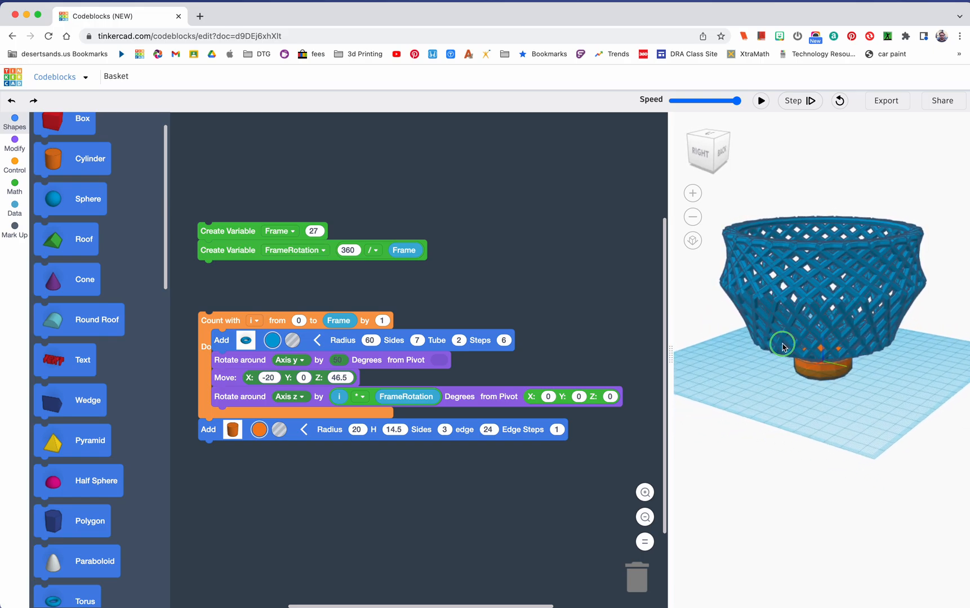
click(14, 143)
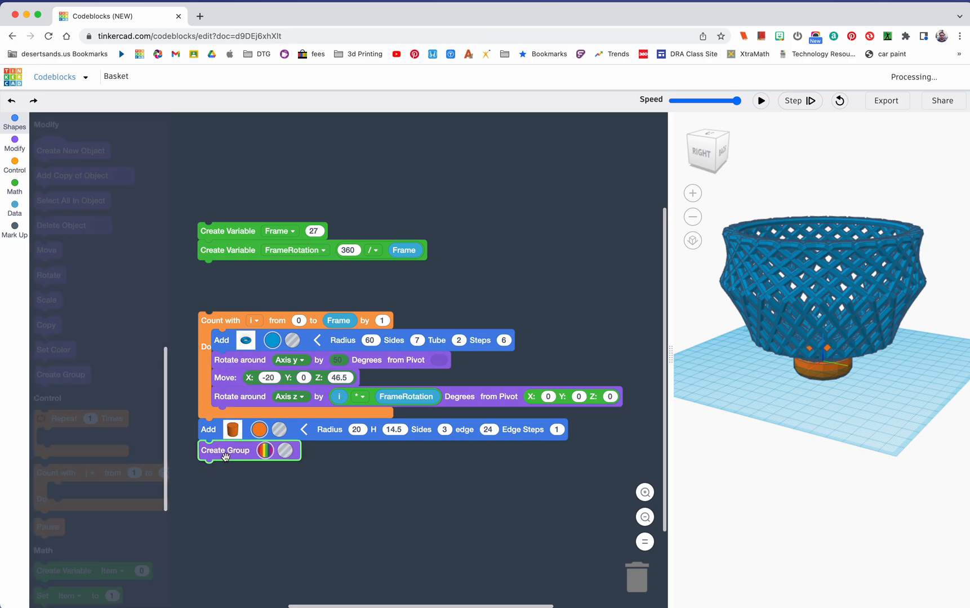
Reset the scene and rerun the program so the basket and base build as one group.
click(839, 100)
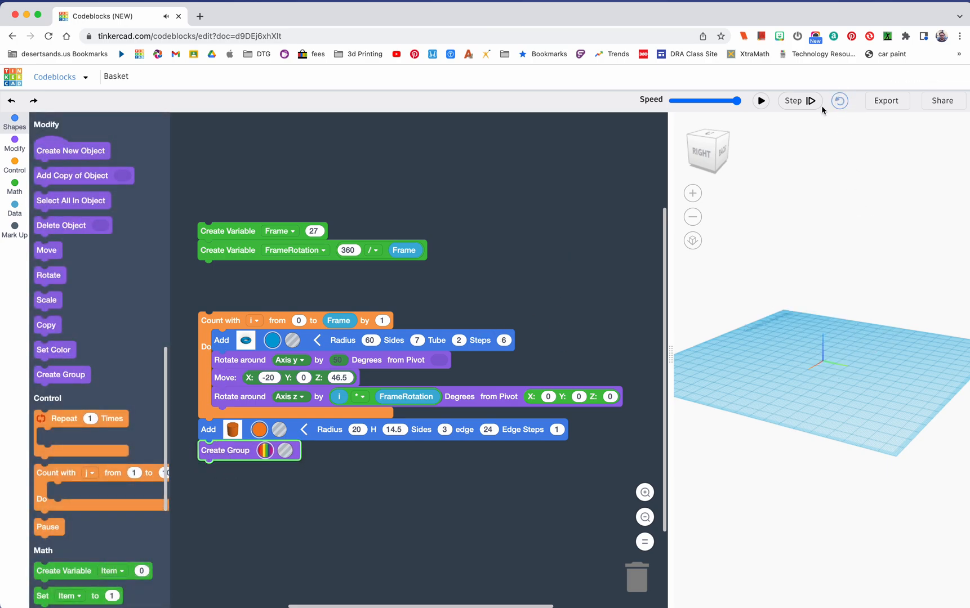
click(760, 100)
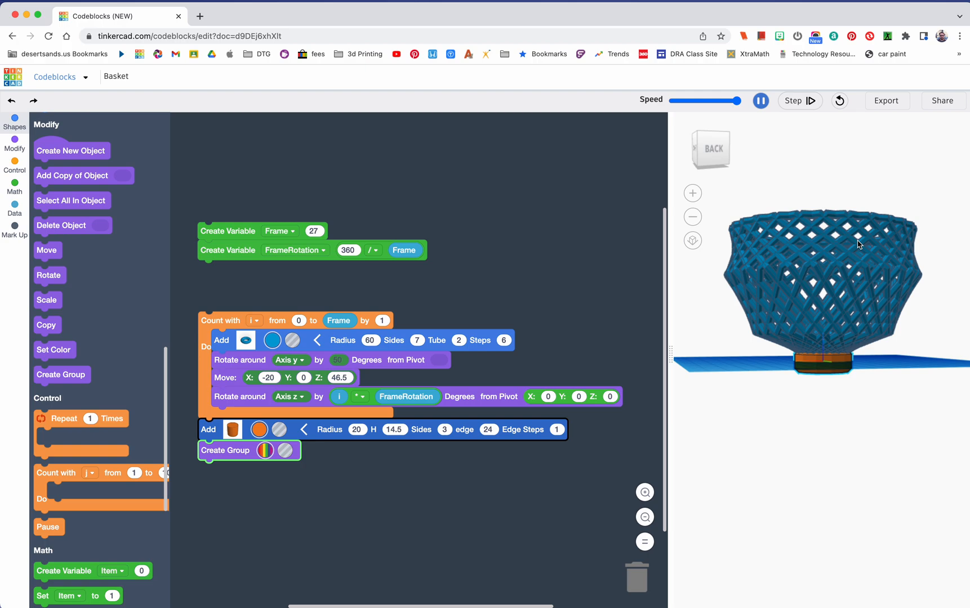
mouse_move(689, 412)
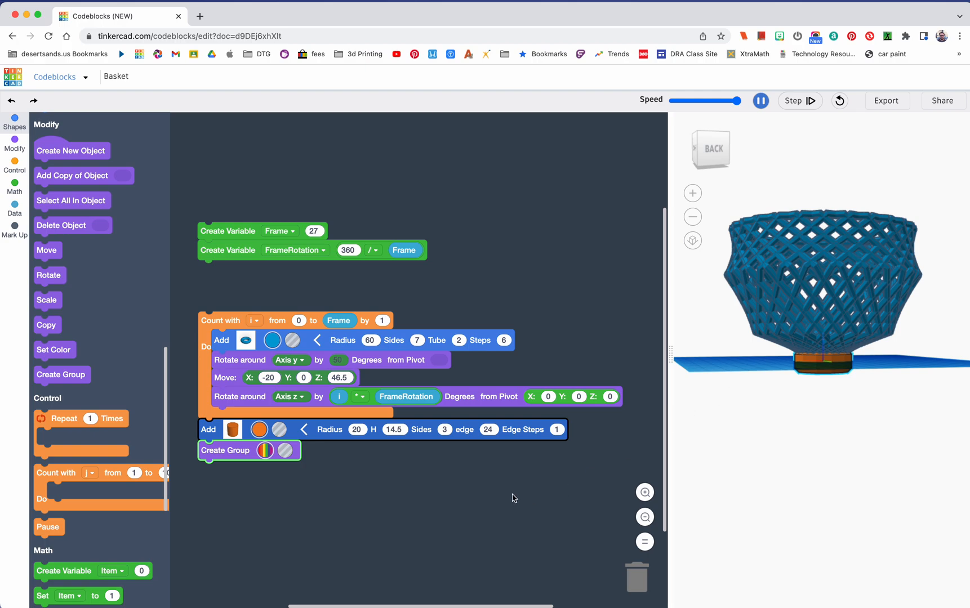
click(760, 100)
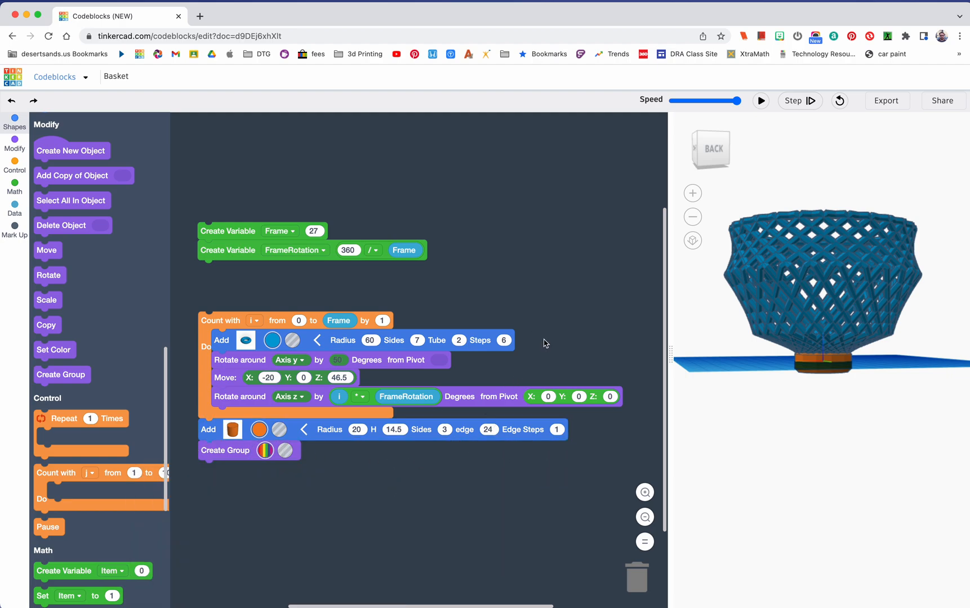
mouse_move(506, 306)
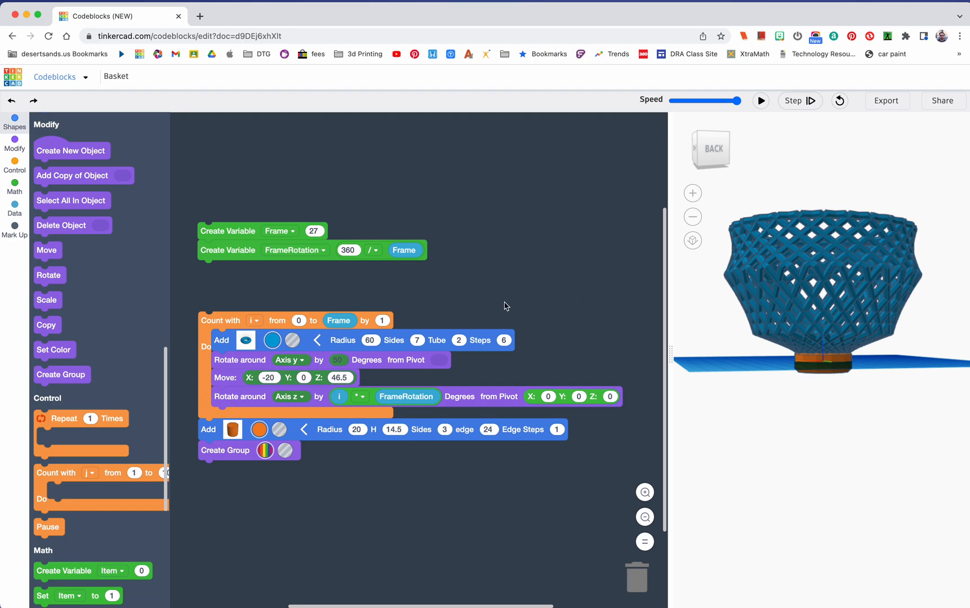
Set the Frame count to 25 and rerun to regenerate the basket.
click(313, 231)
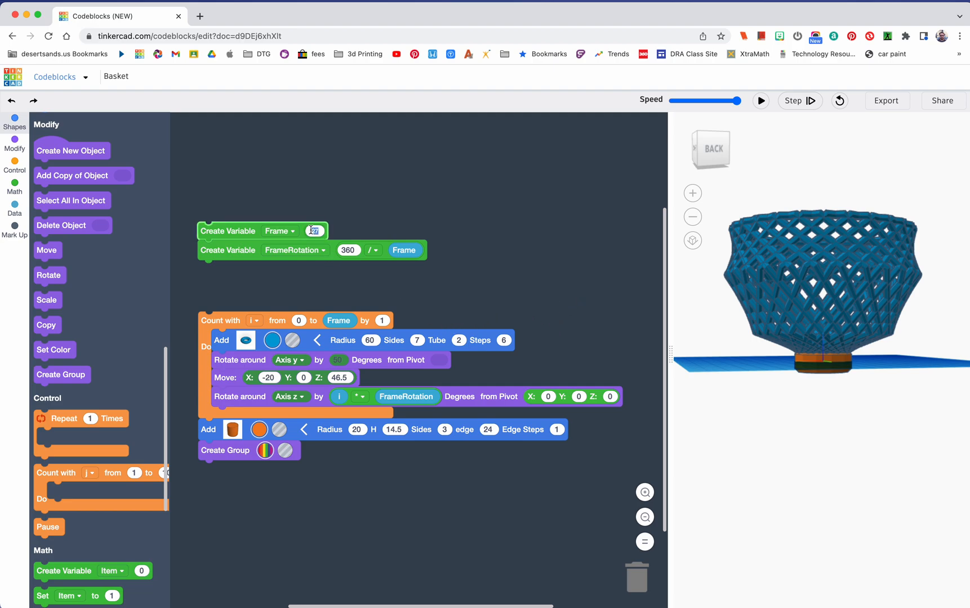
text(25)
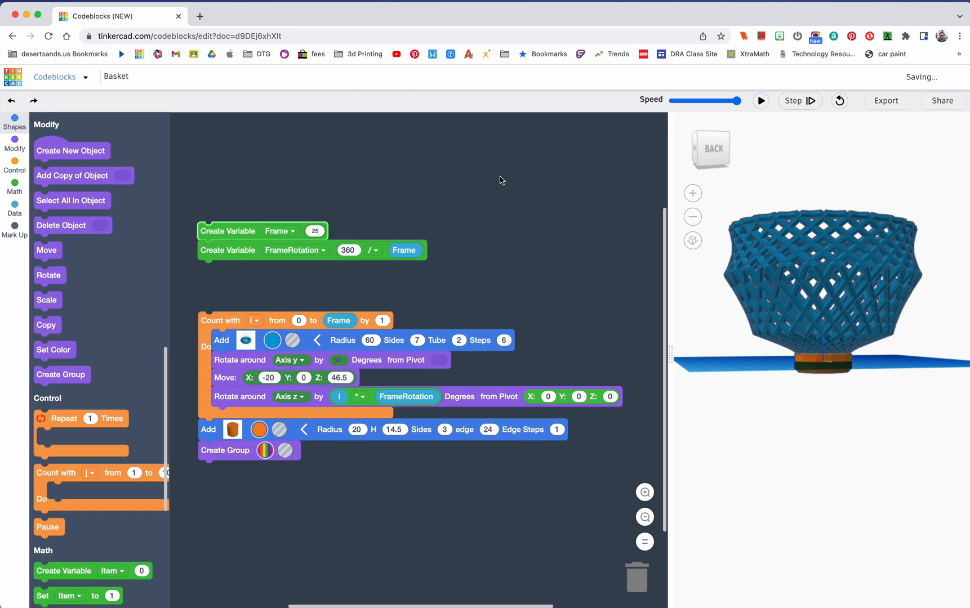
click(760, 100)
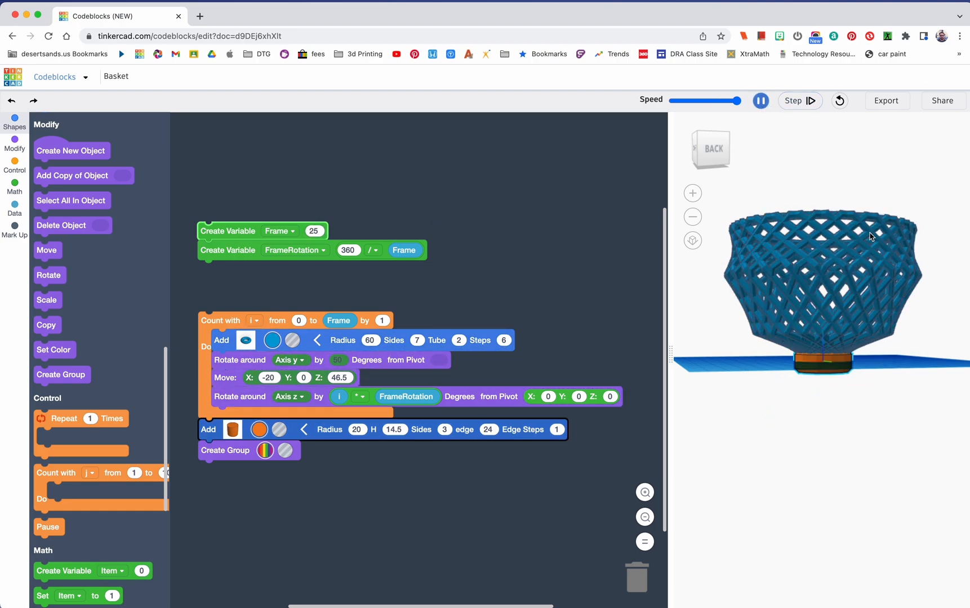
drag(872, 237, 788, 246)
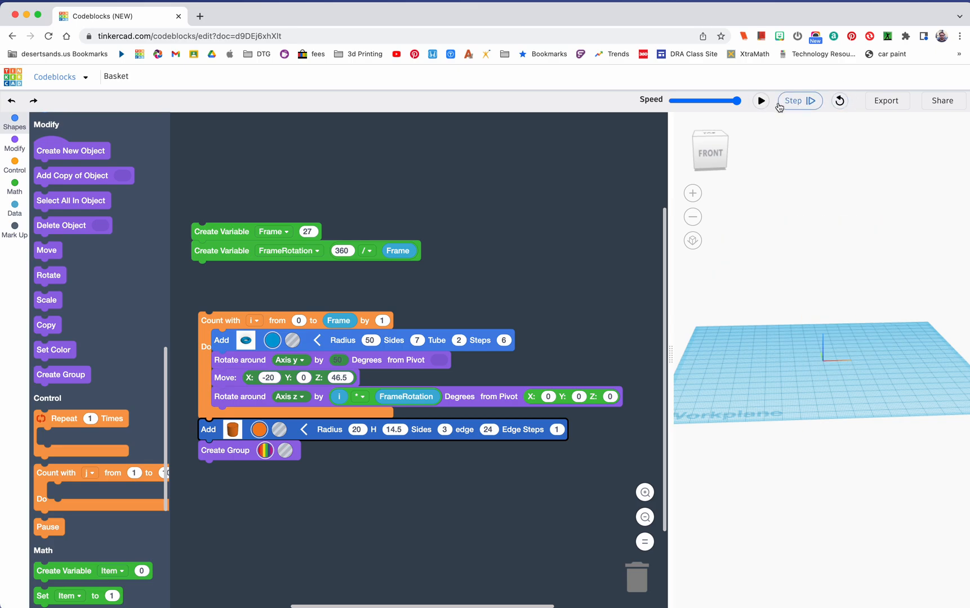
Run with torus radius 50, stop it, then rebuild with radius 10 as a small bowl.
click(760, 100)
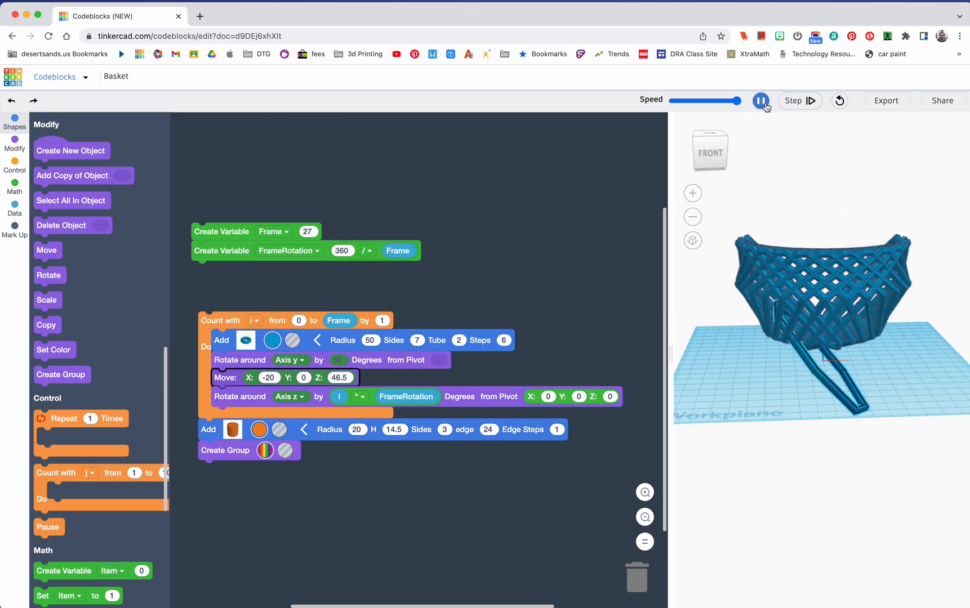
click(760, 100)
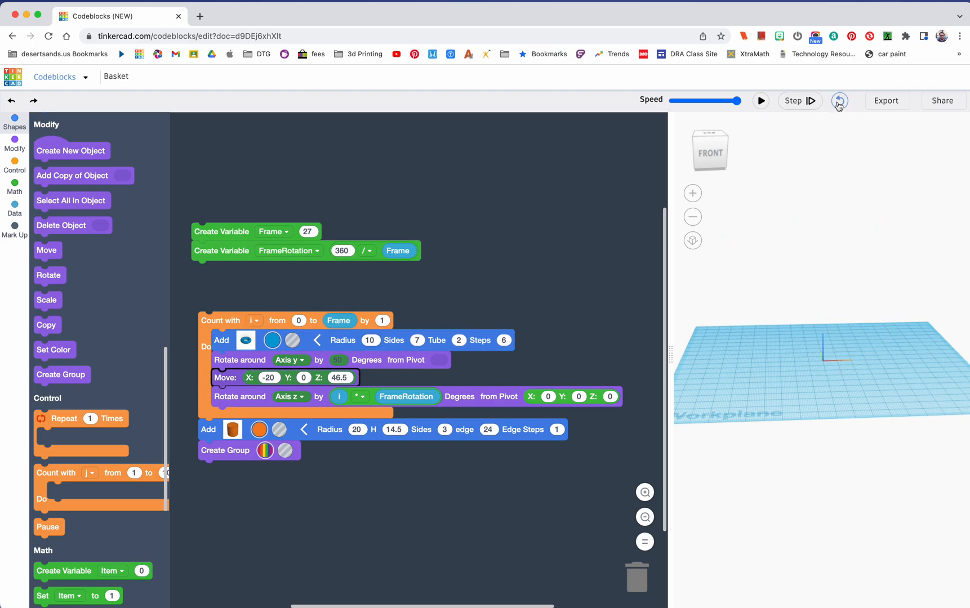
click(760, 100)
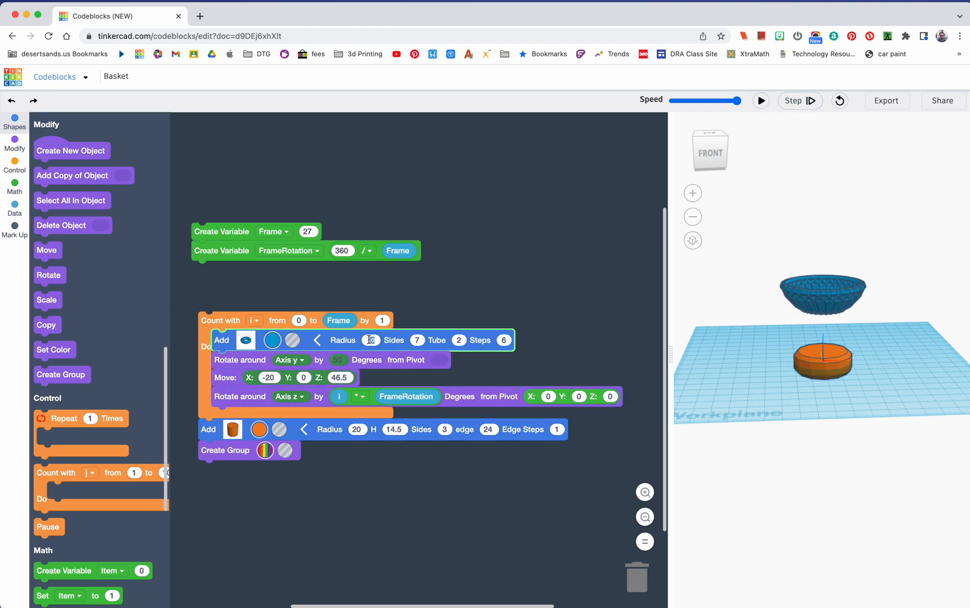
Restore torus radius 60 with 15 tube sides and rerun for a rounder lattice basket.
text(60)
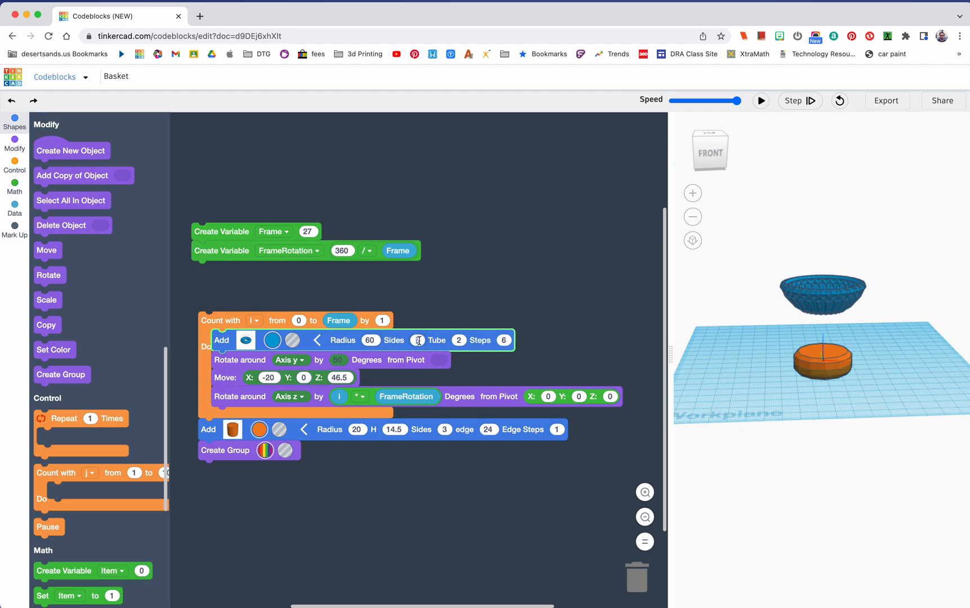
click(835, 100)
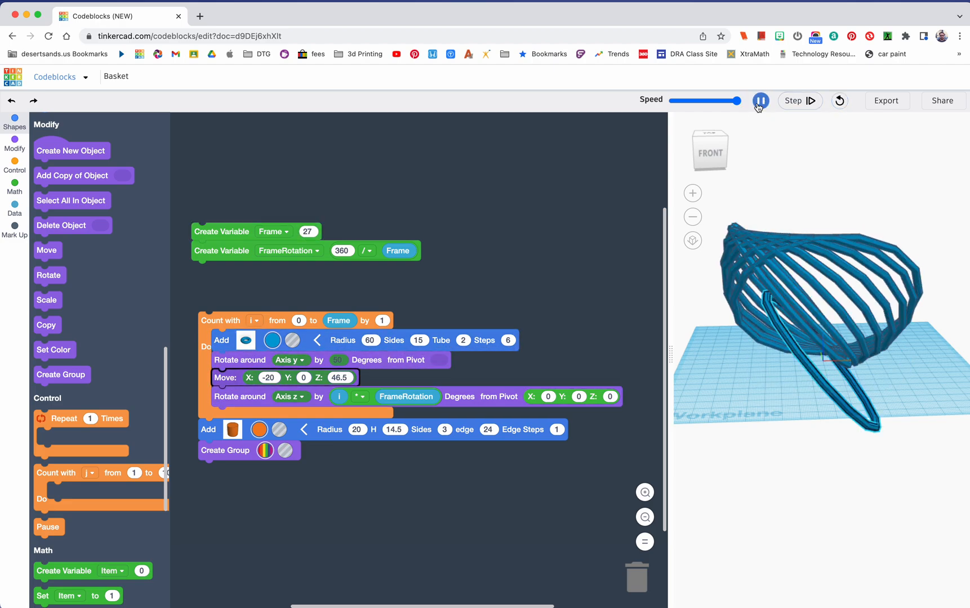
click(761, 100)
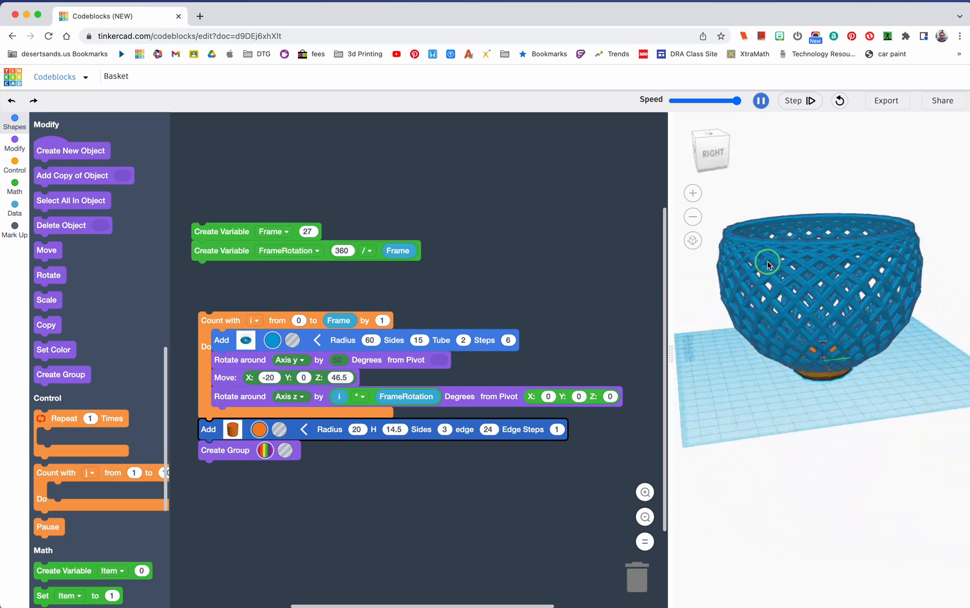
drag(767, 265, 842, 291)
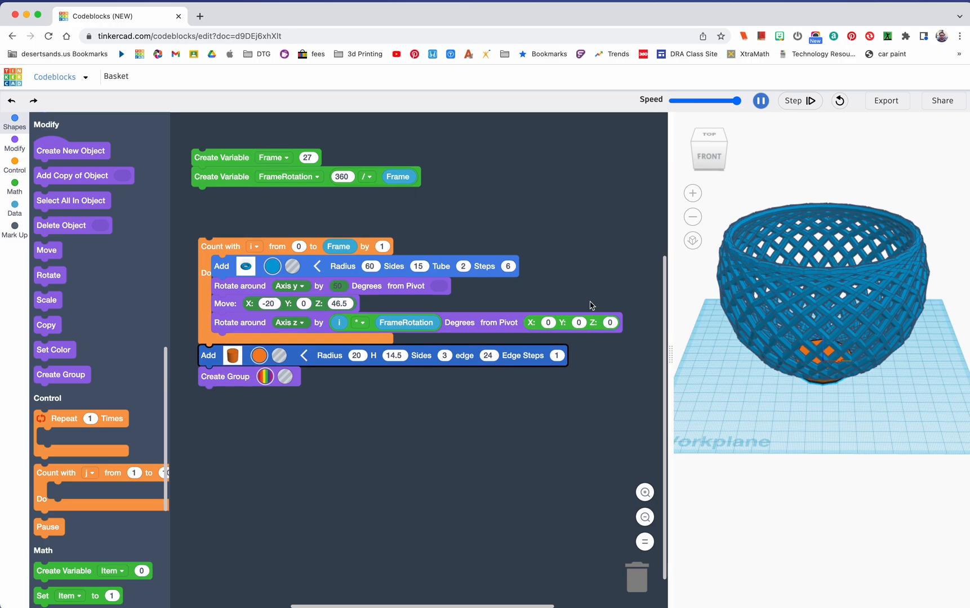
click(759, 100)
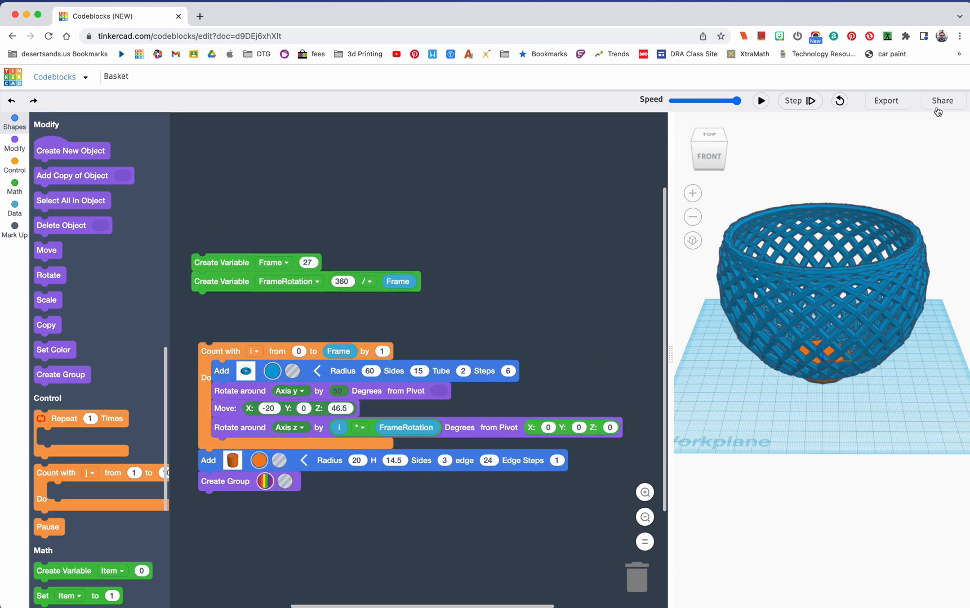
click(941, 100)
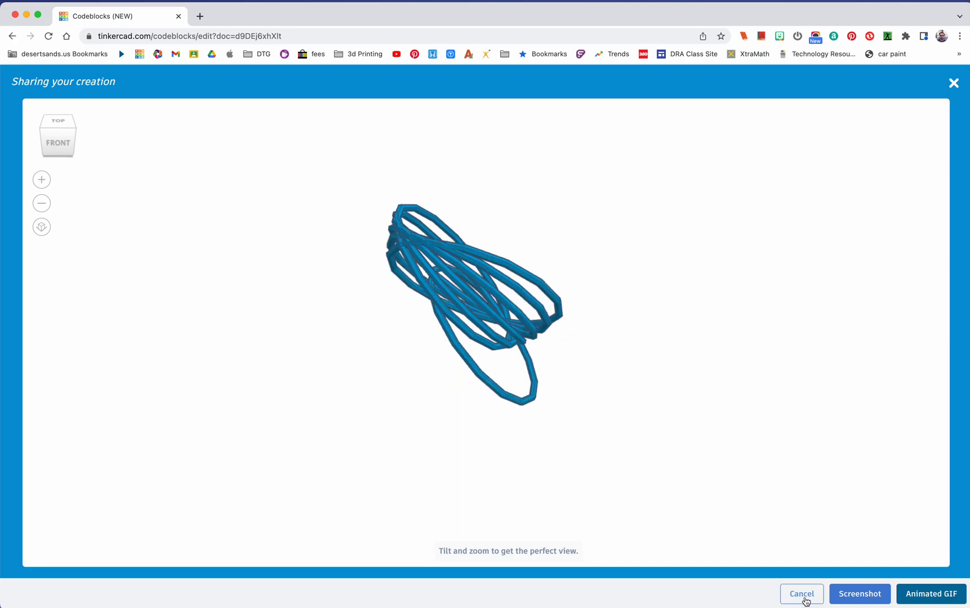
click(801, 593)
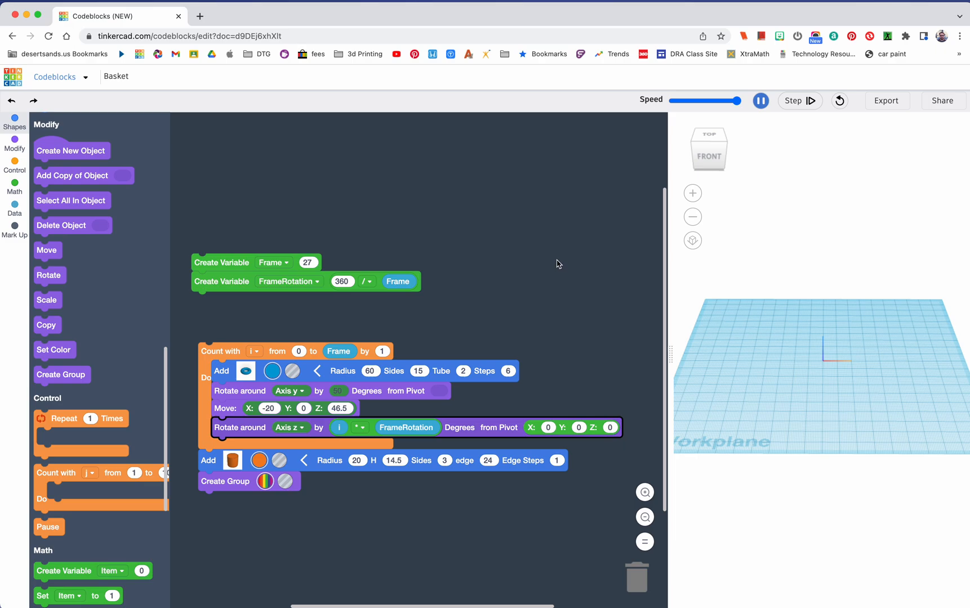
Stop the current run and rerun to rebuild the 15-sided basket on its base.
click(760, 100)
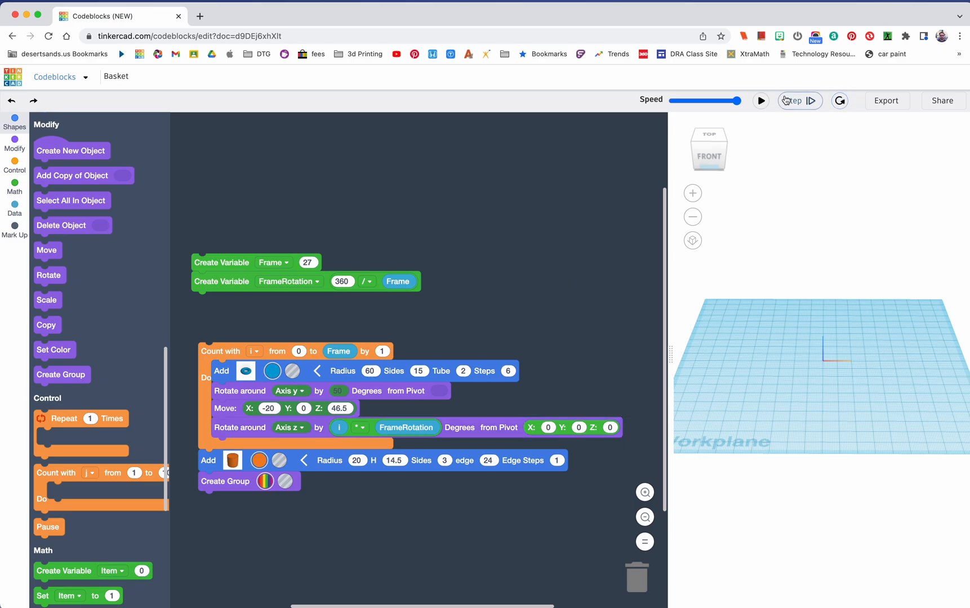
click(760, 101)
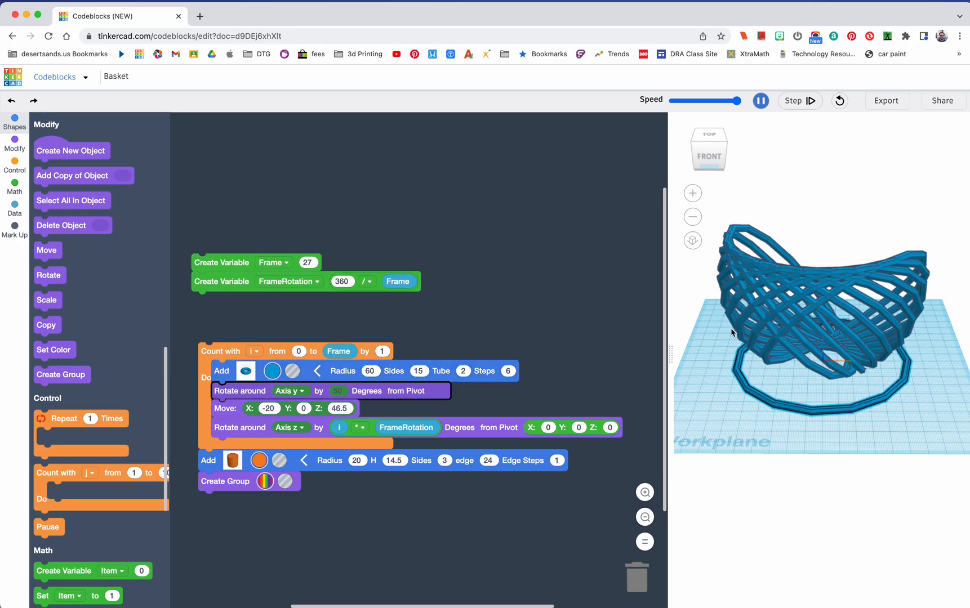
click(760, 100)
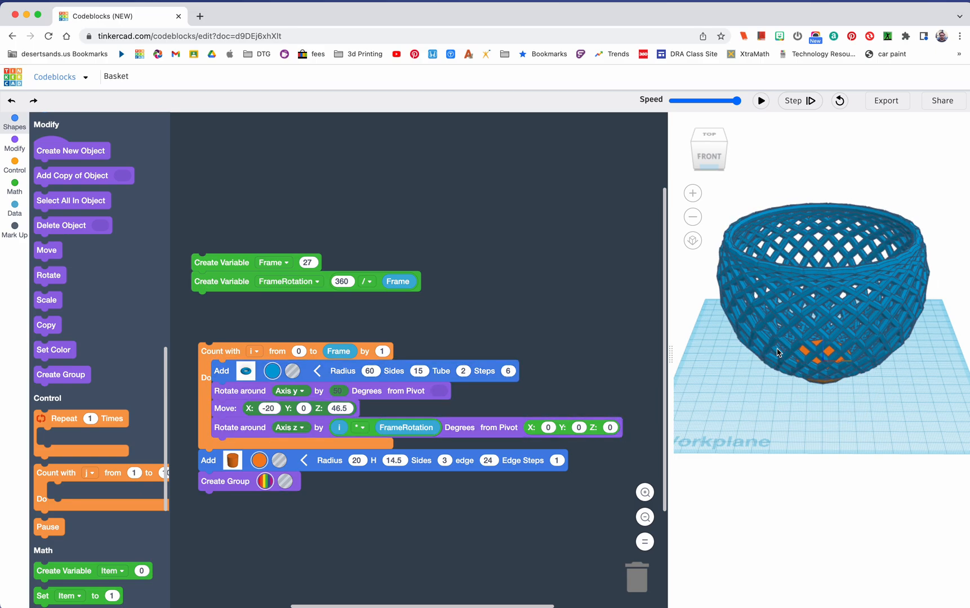